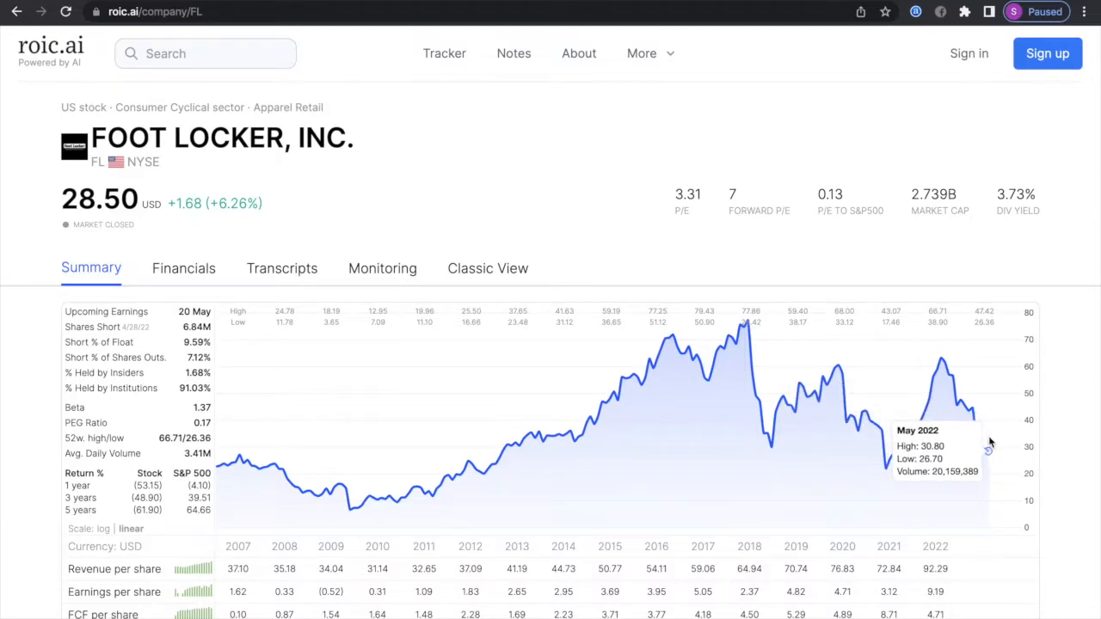
Show Foot Locker's annual income history back to 1986 on the roic.ai Financials page.
scroll("down", 3)
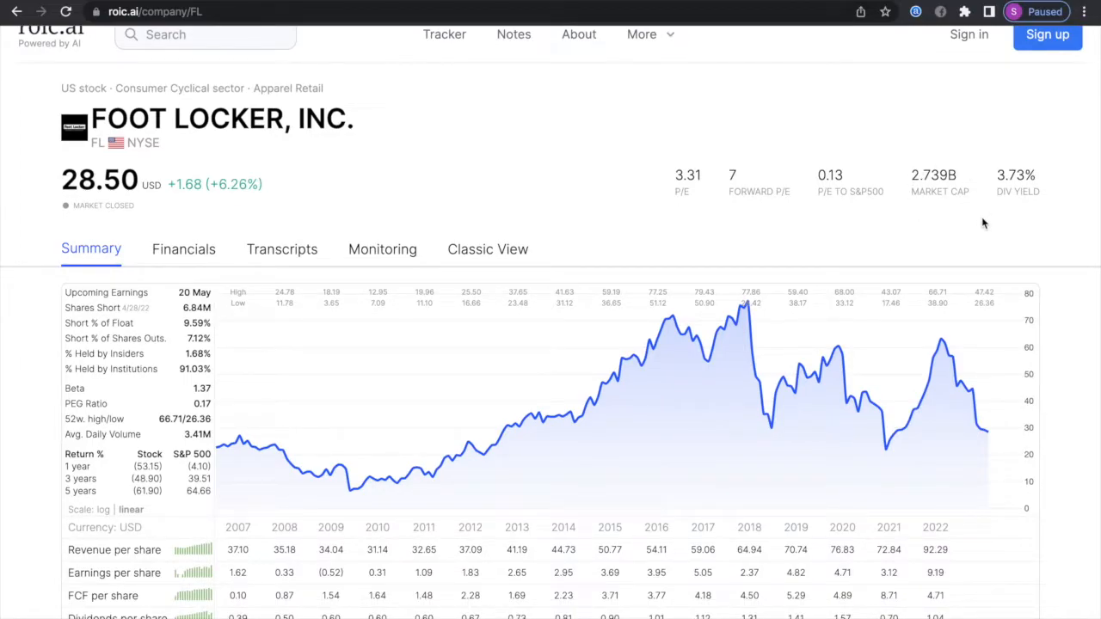
mouse_move(910, 151)
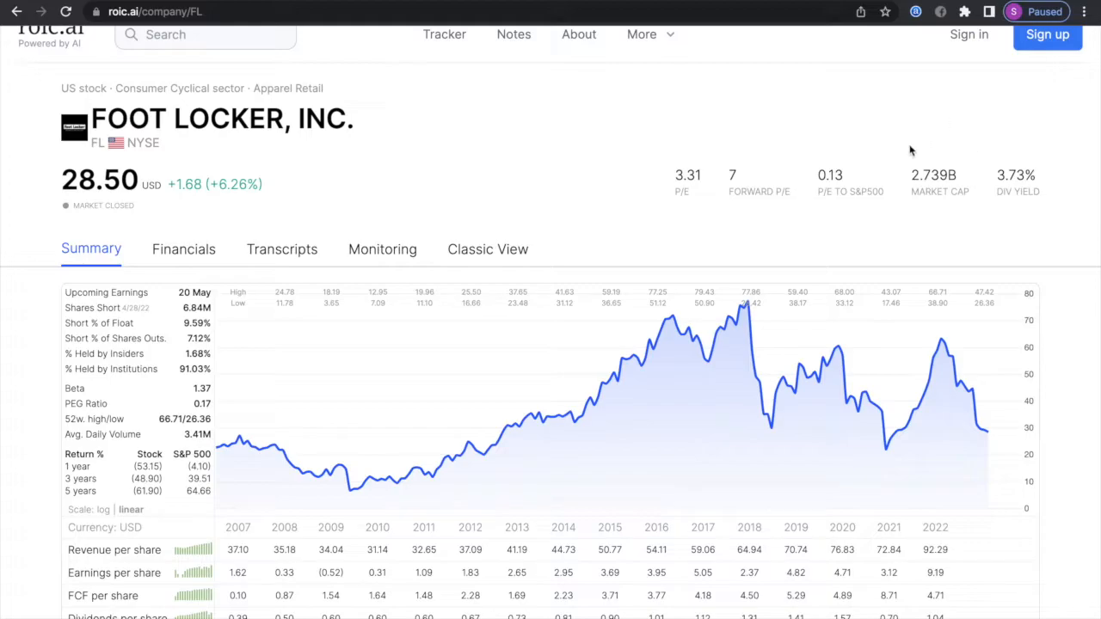
mouse_move(960, 153)
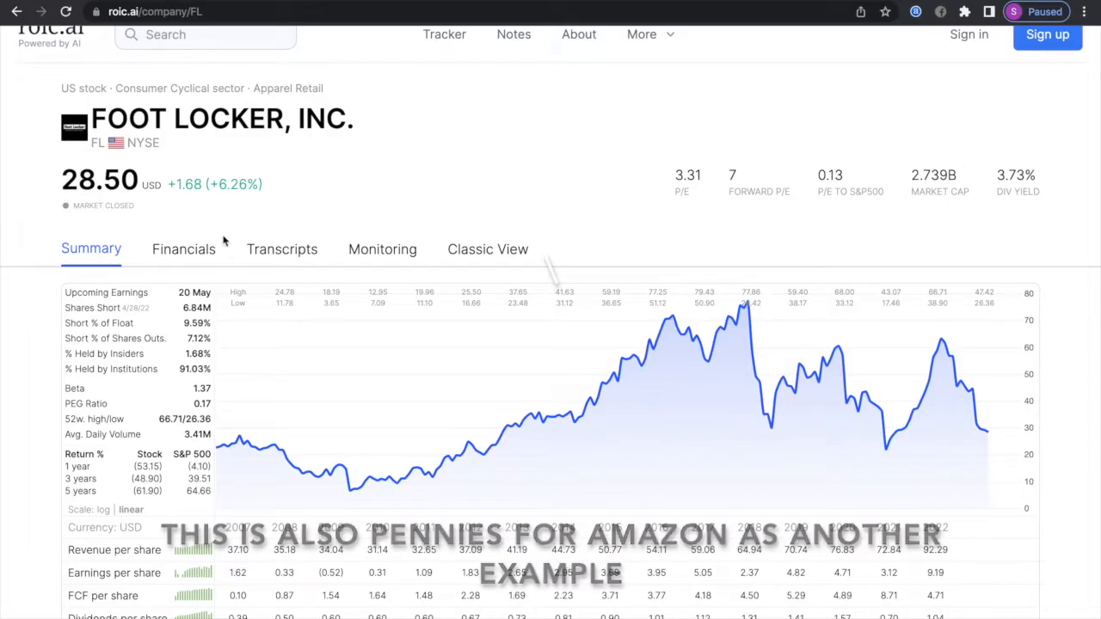
left_click(182, 248)
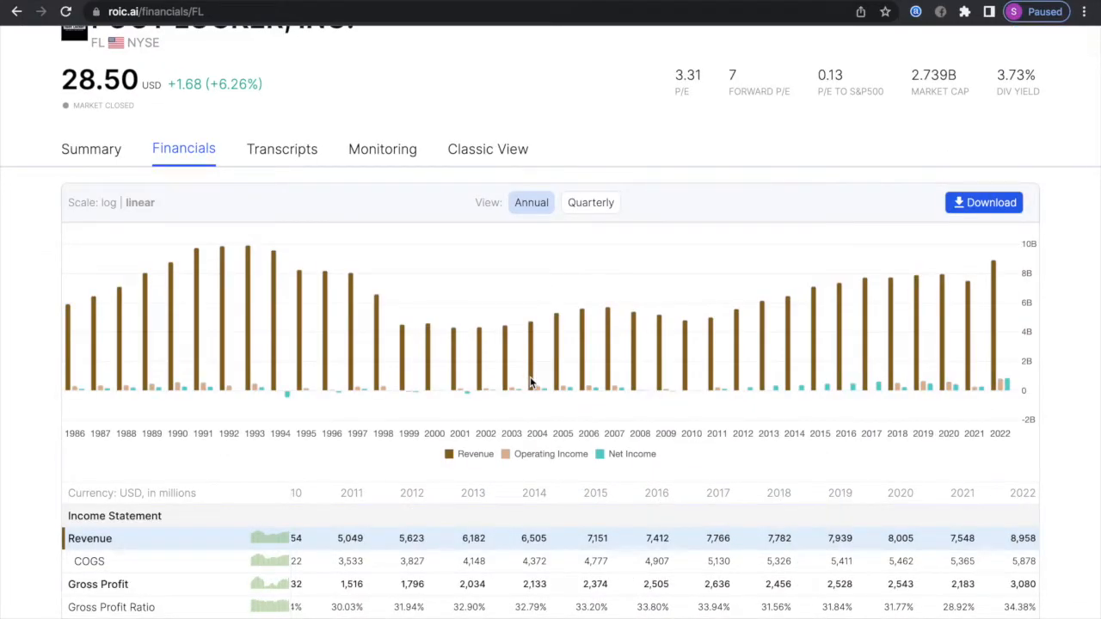
scroll("down", 3)
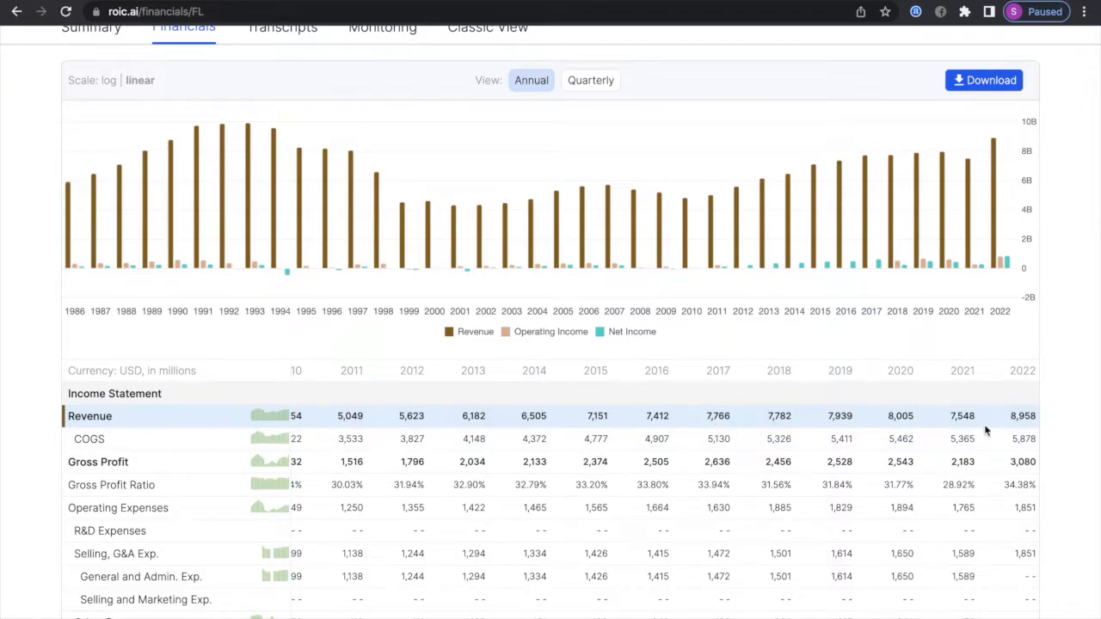
mouse_move(738, 434)
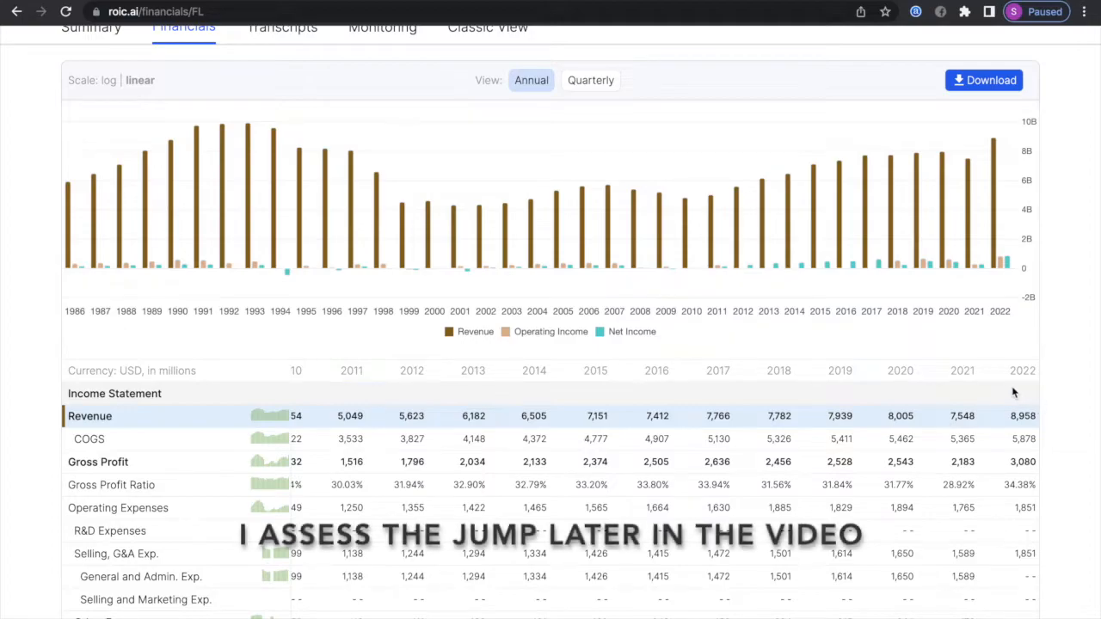
mouse_move(1029, 378)
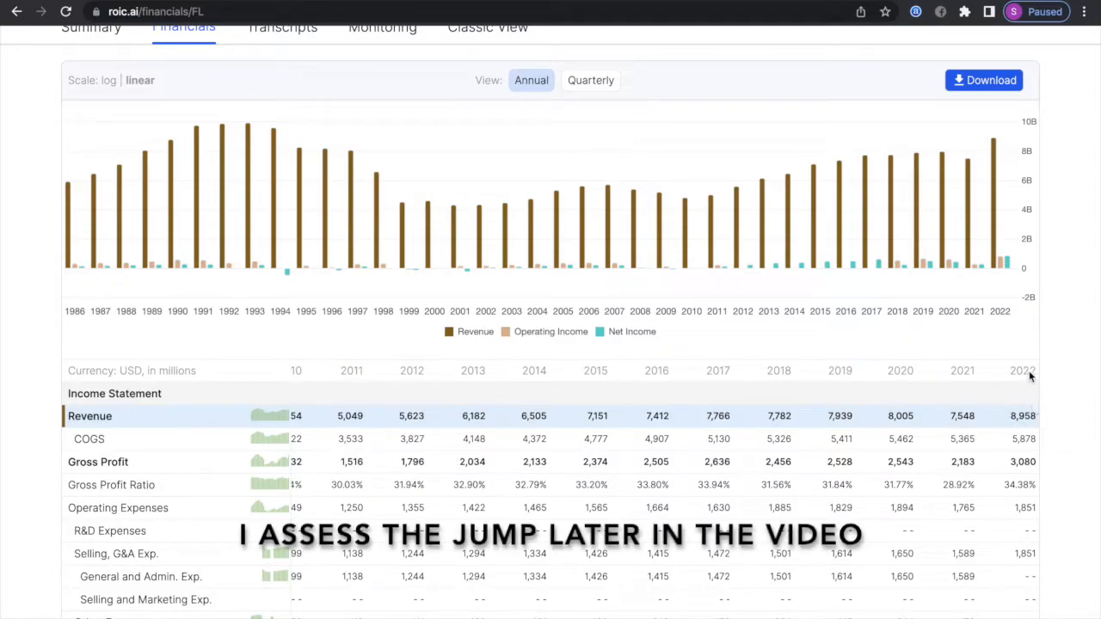
mouse_move(372, 241)
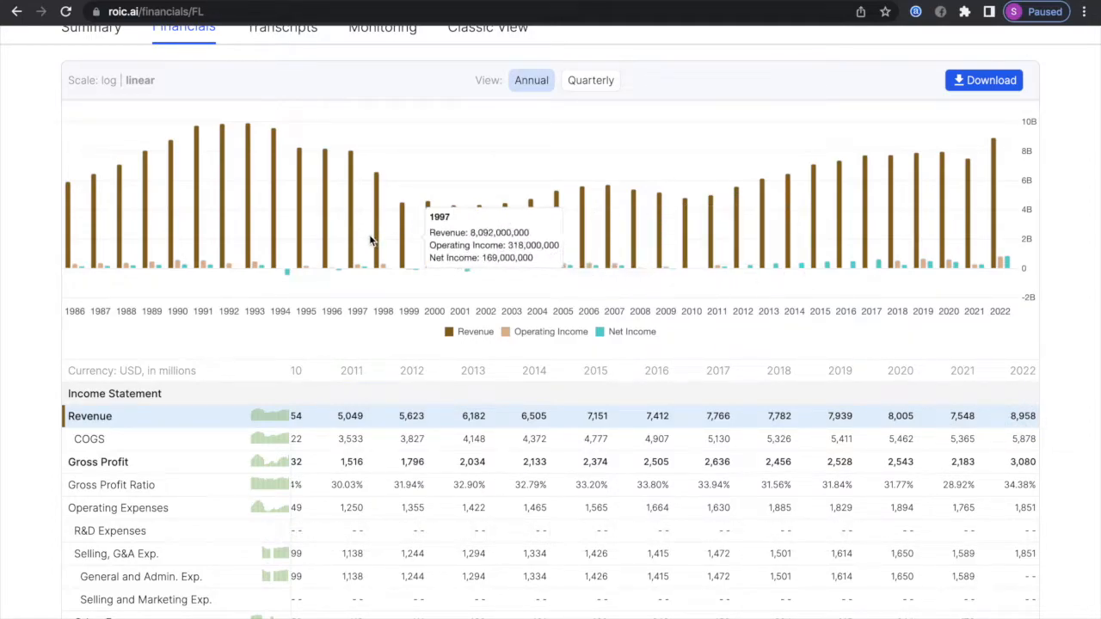
mouse_move(203, 204)
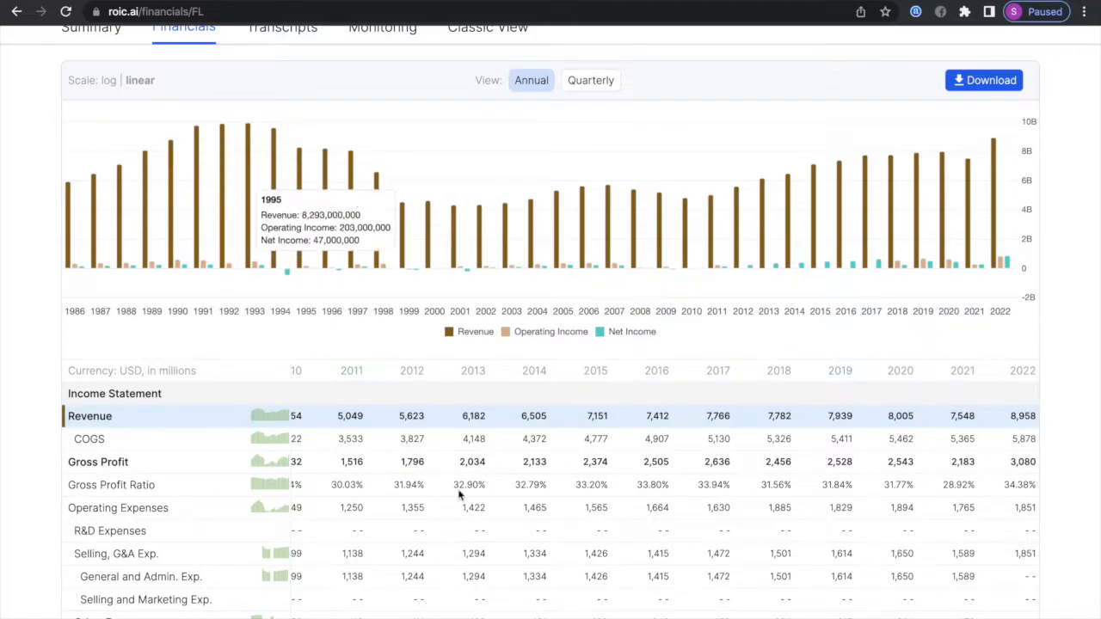
scroll("left", 3)
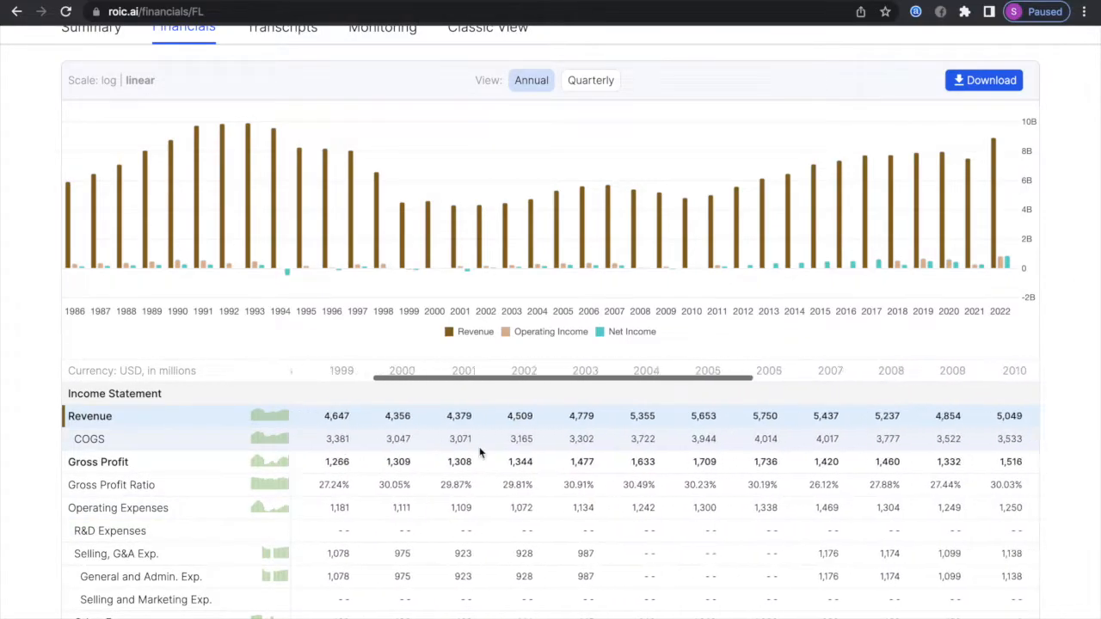
scroll("down", 3)
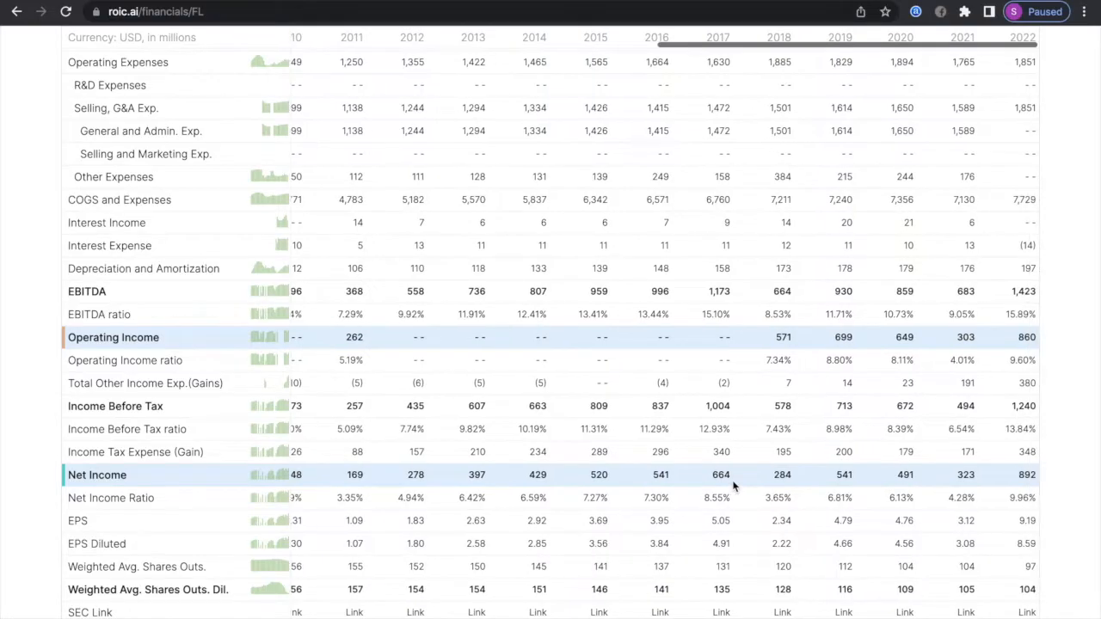
mouse_move(840, 484)
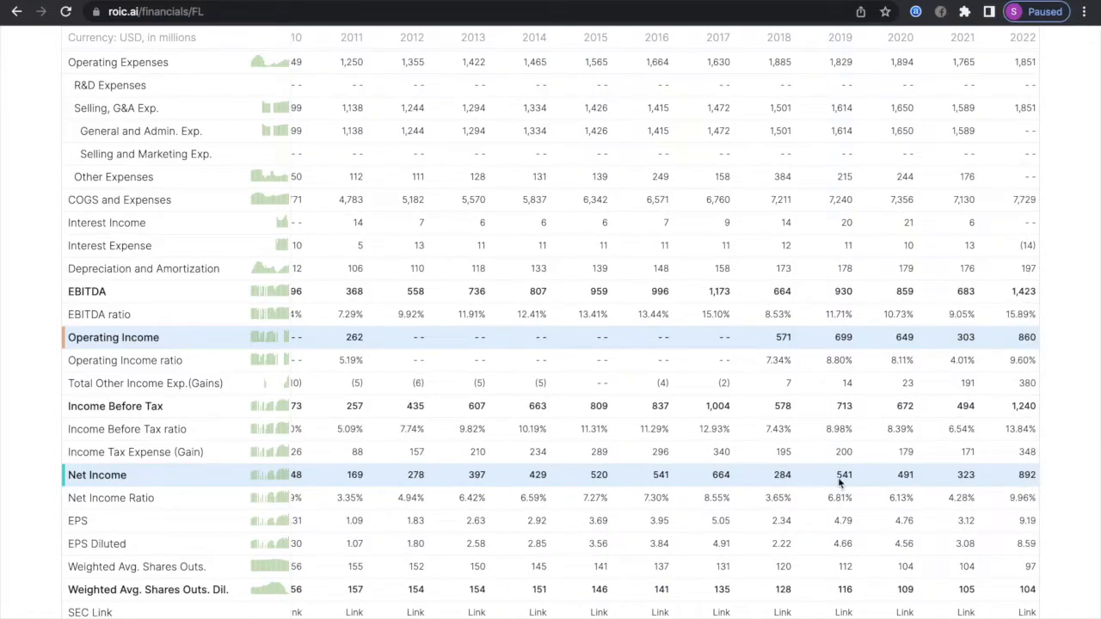
mouse_move(876, 475)
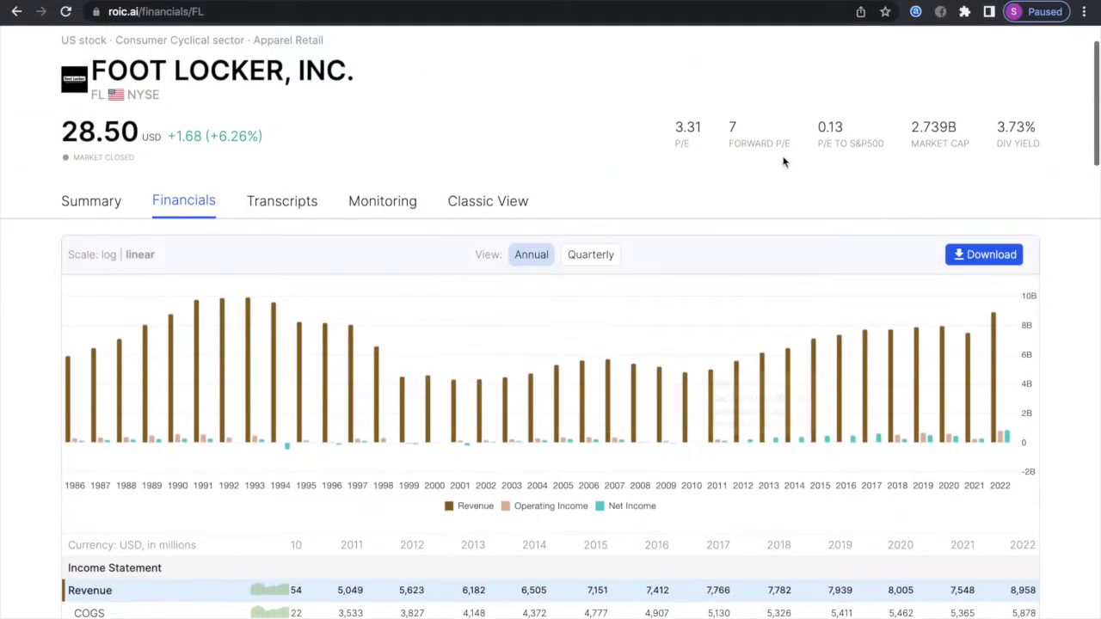
mouse_move(695, 169)
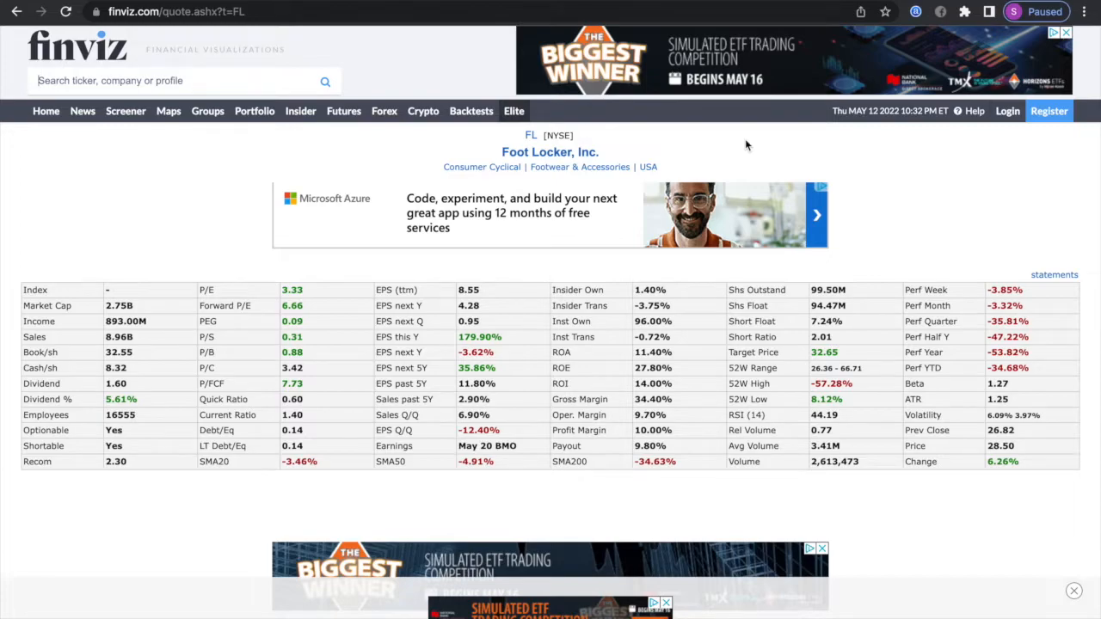
mouse_move(316, 342)
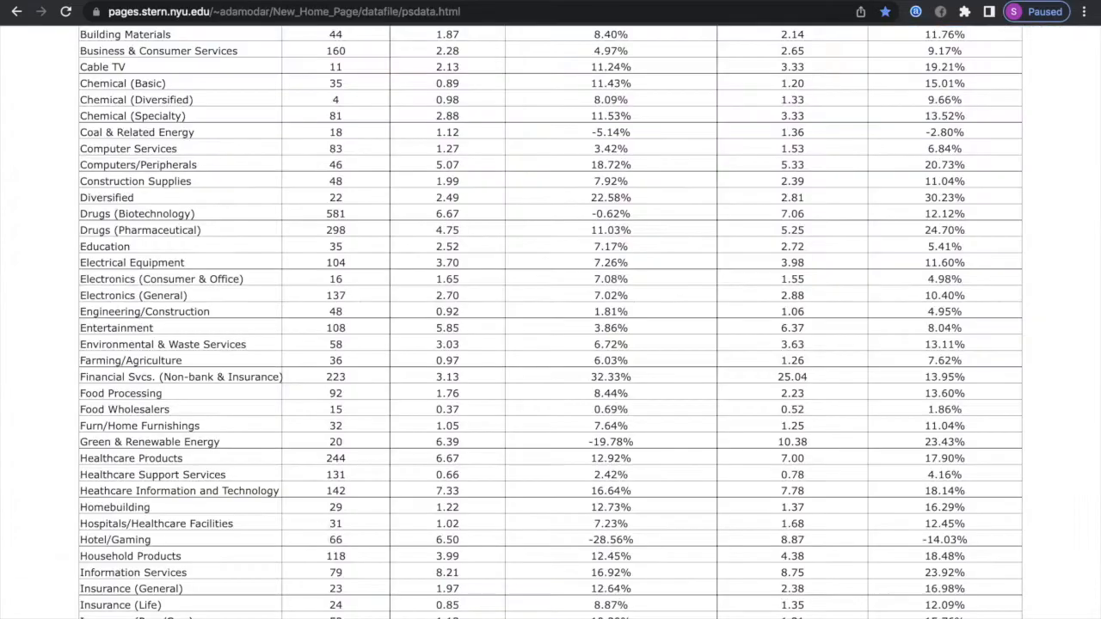
Scroll the Revenue Multiples by Sector (US) table down to the retail rows.
scroll("down", 3)
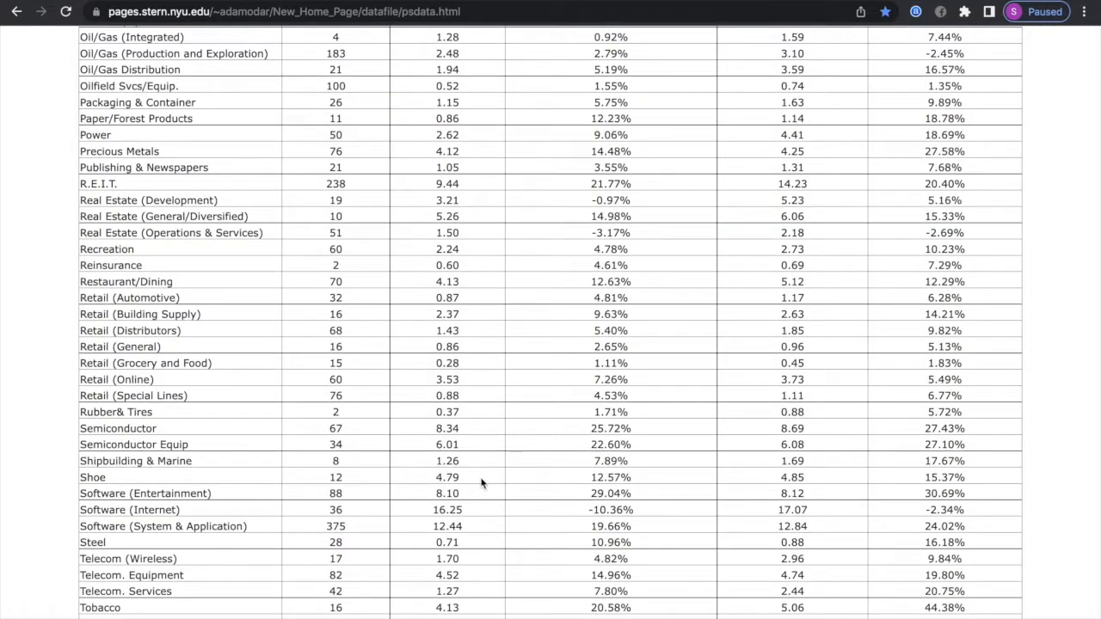
scroll("down", 3)
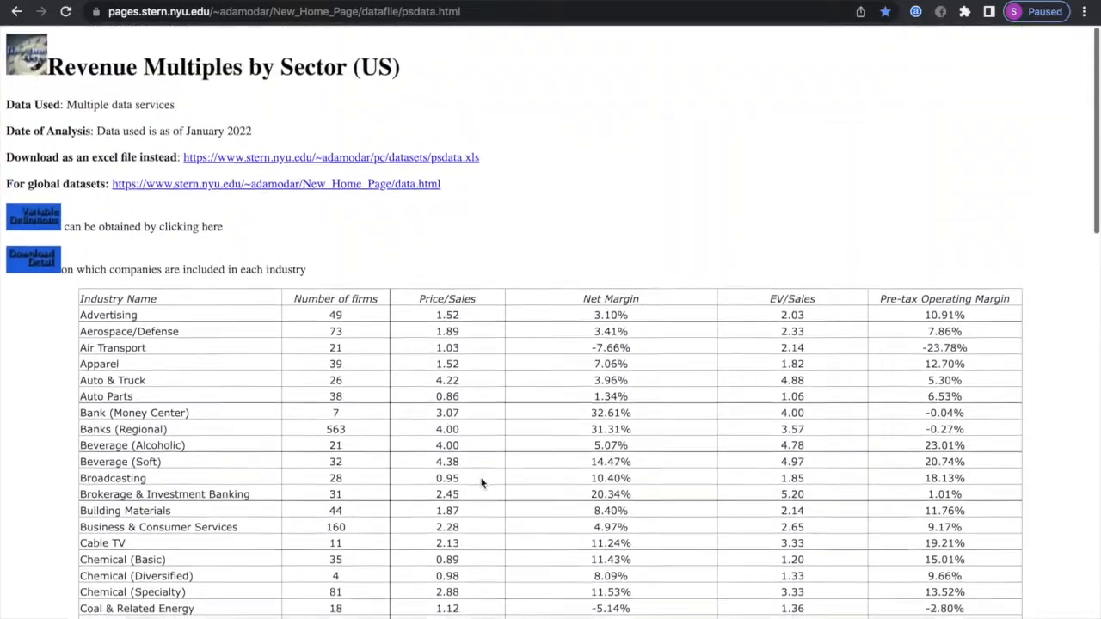
scroll("down", 3)
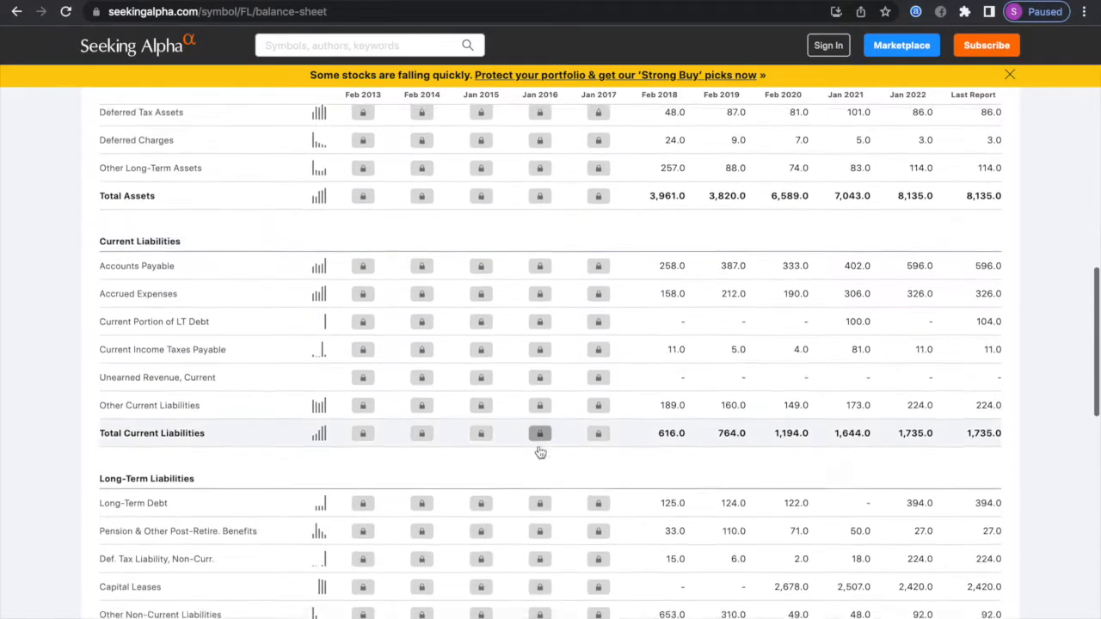
Review liabilities and equity to the per-share items, then head to finviz.com/quote.ashx?t=FL.
scroll("down", 3)
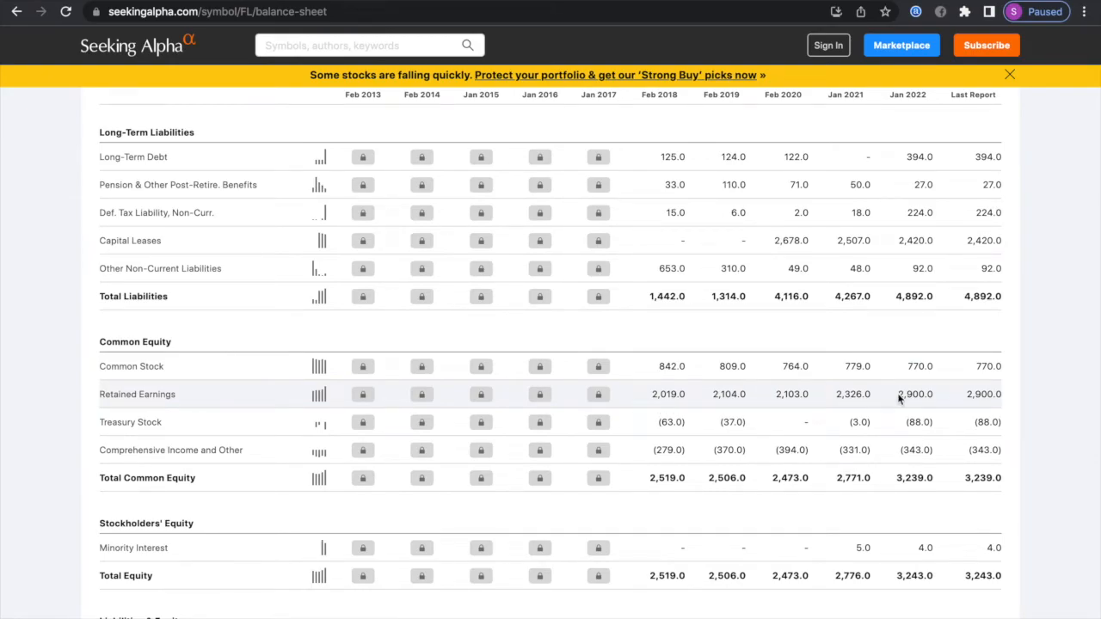
mouse_move(688, 496)
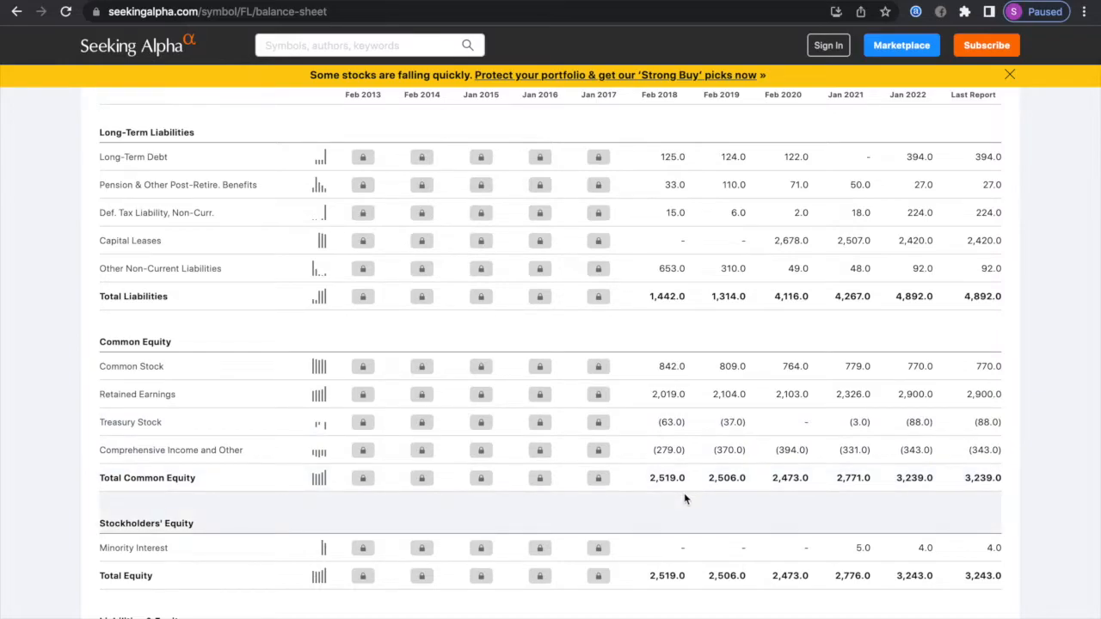
scroll("down", 3)
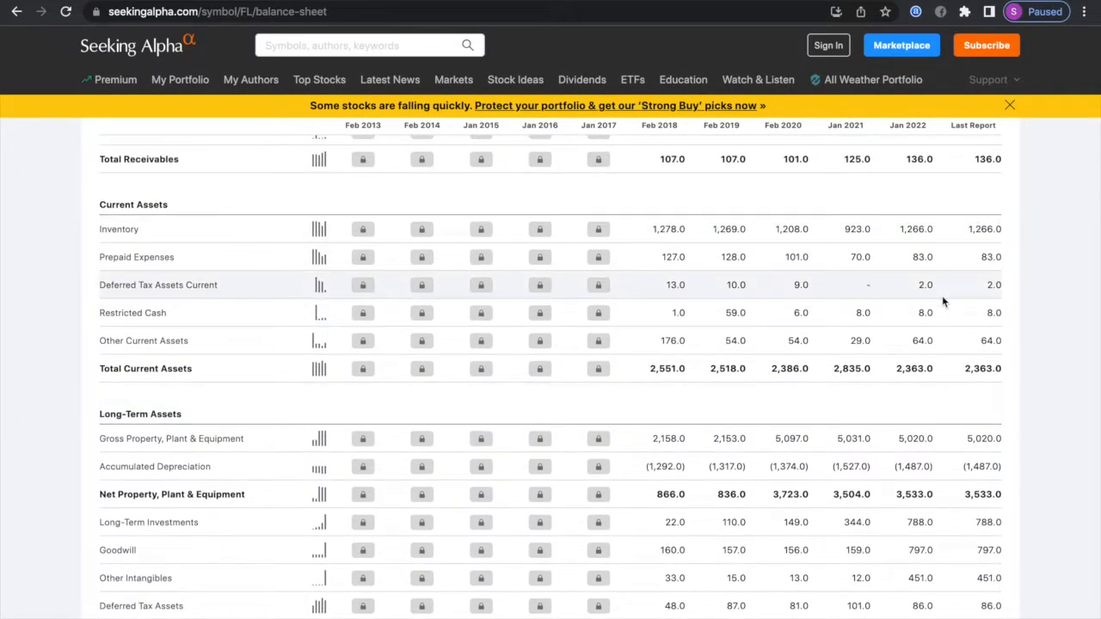
scroll("down", 3)
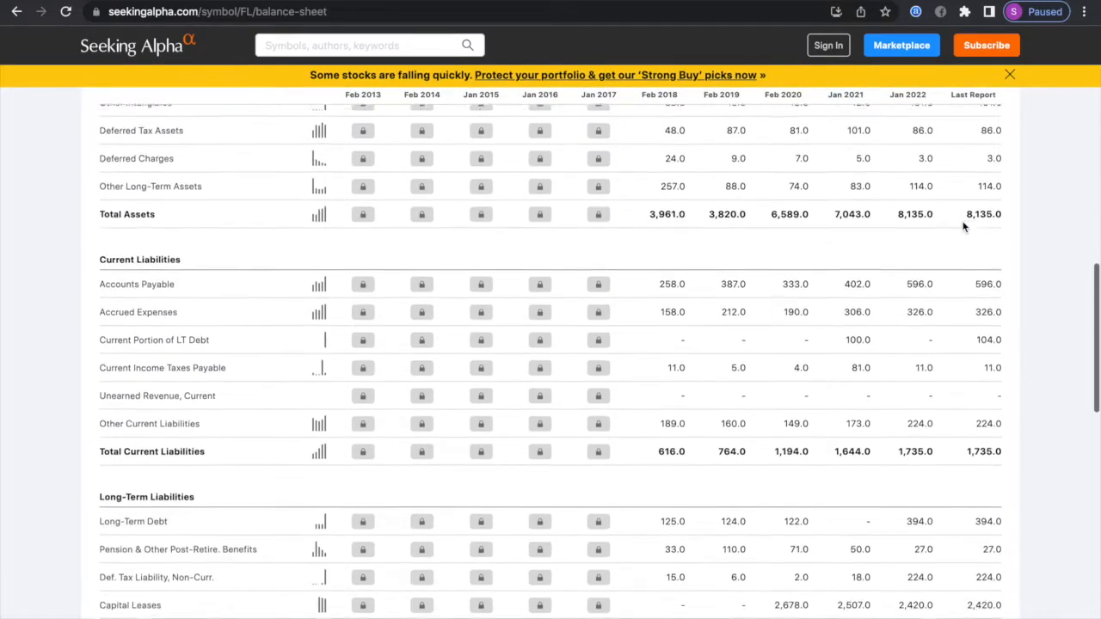
scroll("down", 3)
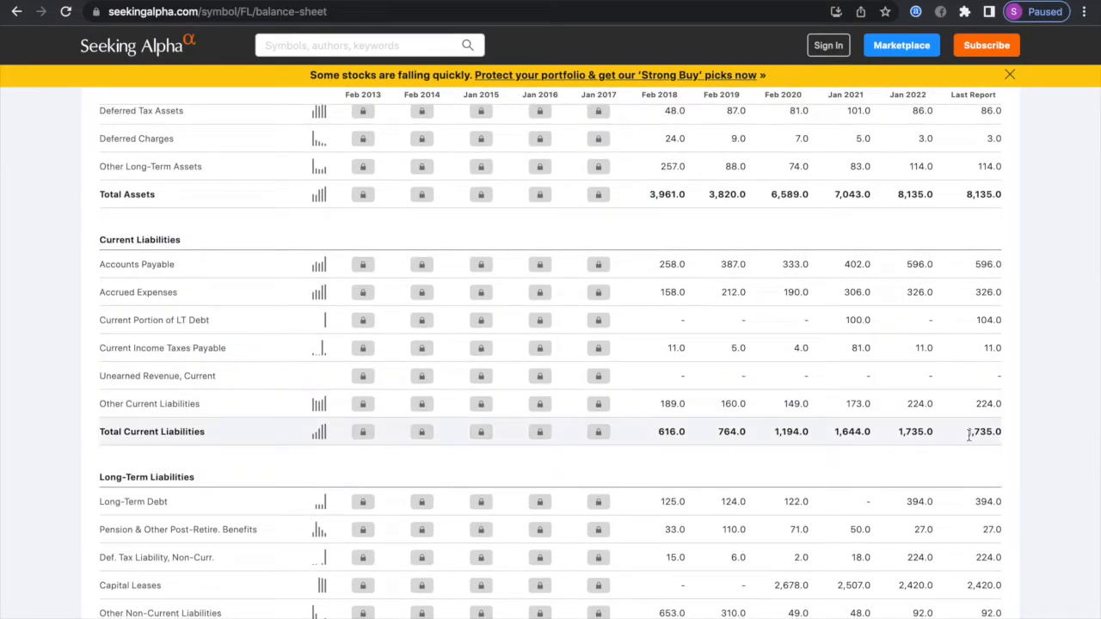
type("finviz.com/quote.ashx?t=FL")
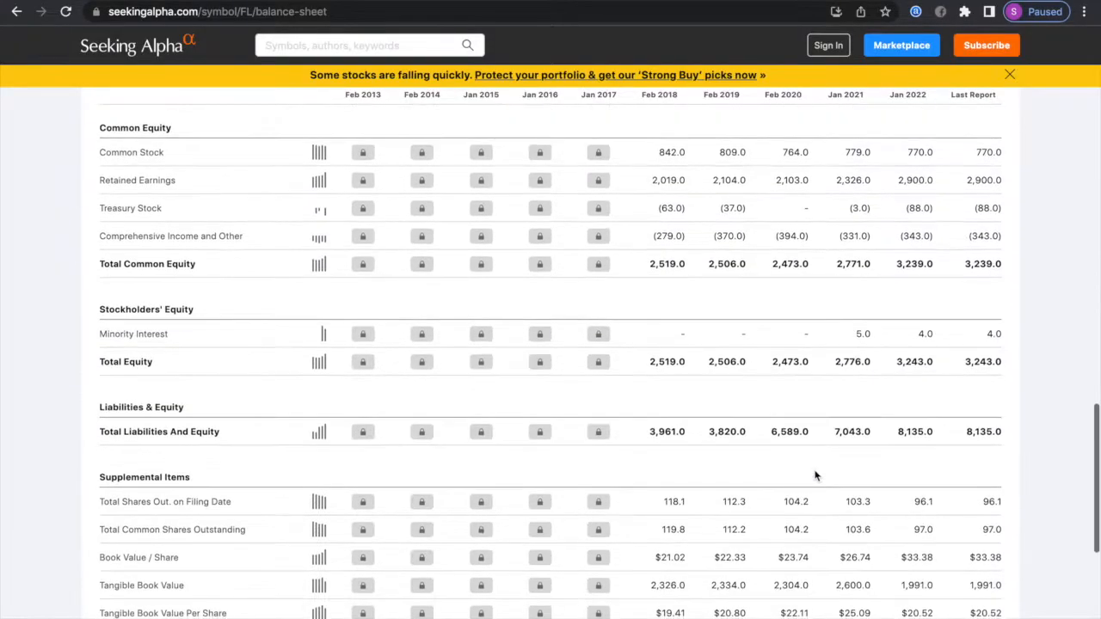
scroll("down", 3)
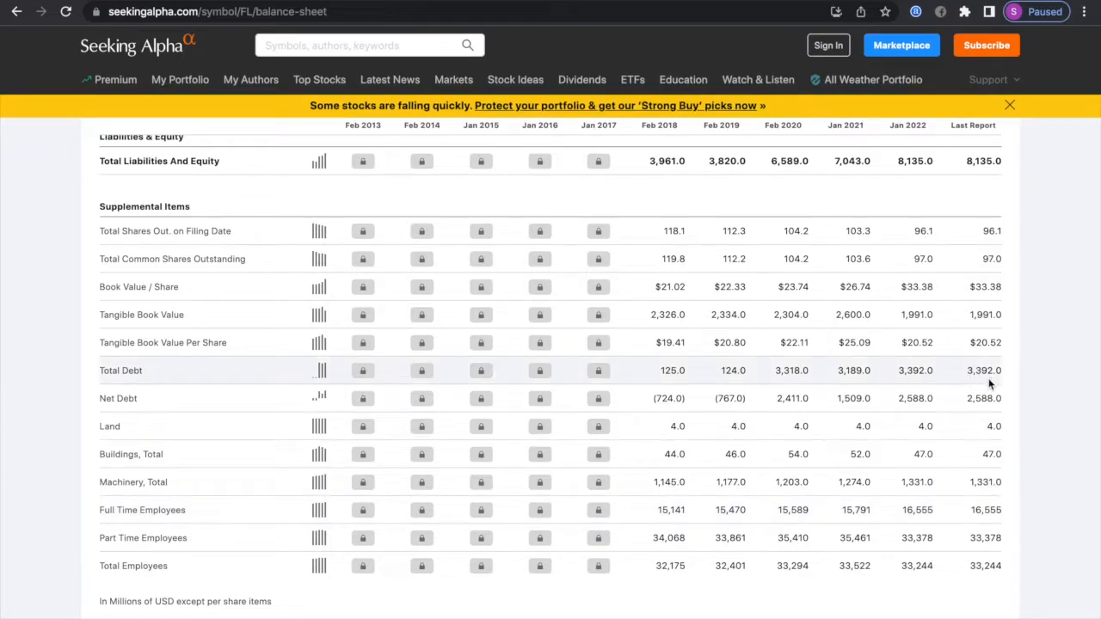
mouse_move(963, 406)
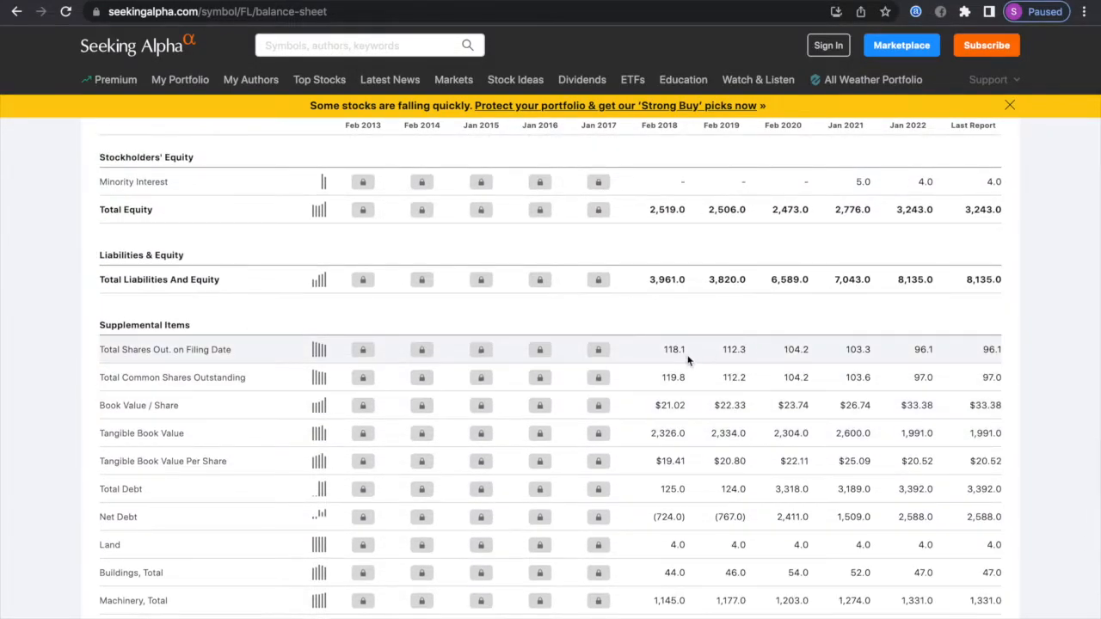
mouse_move(704, 363)
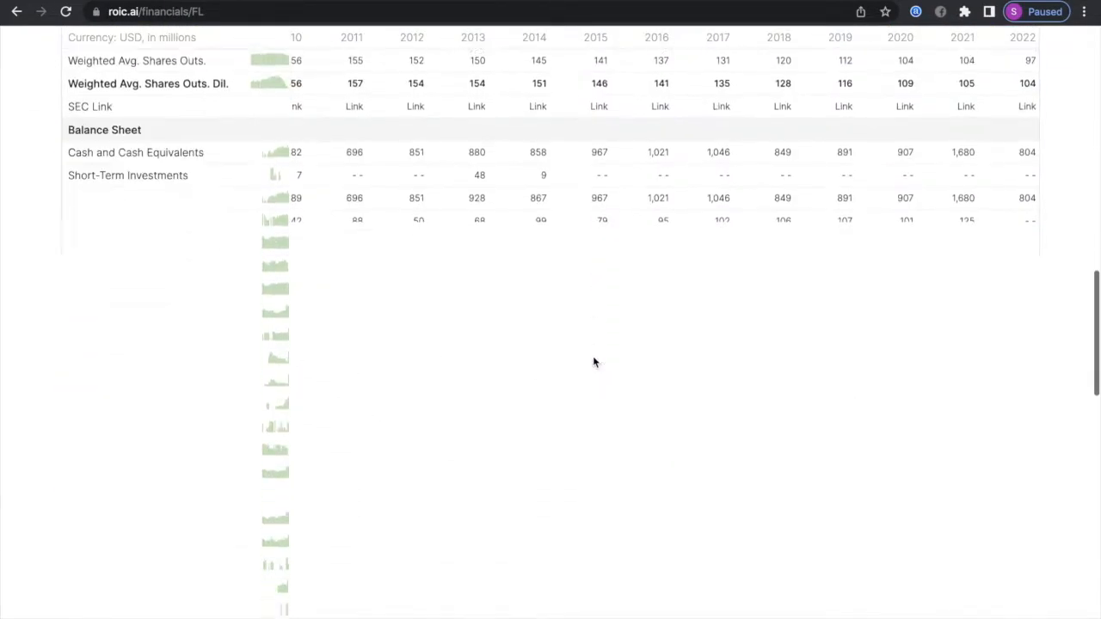
Scroll Foot Locker's statements from the revenue chart down to free cash flow.
scroll("down", 3)
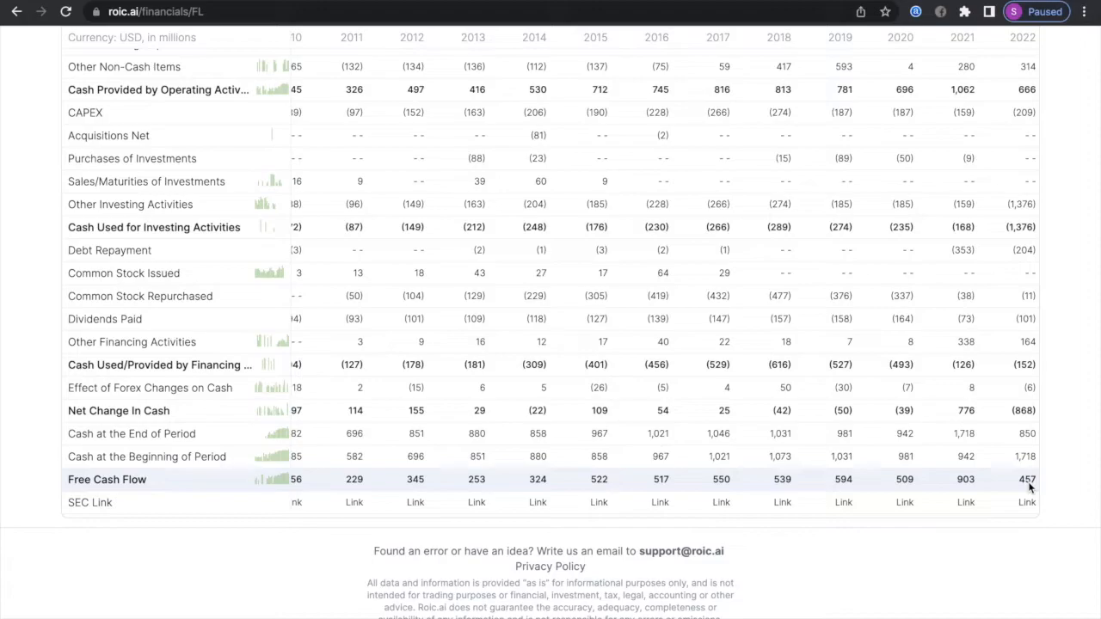
mouse_move(972, 497)
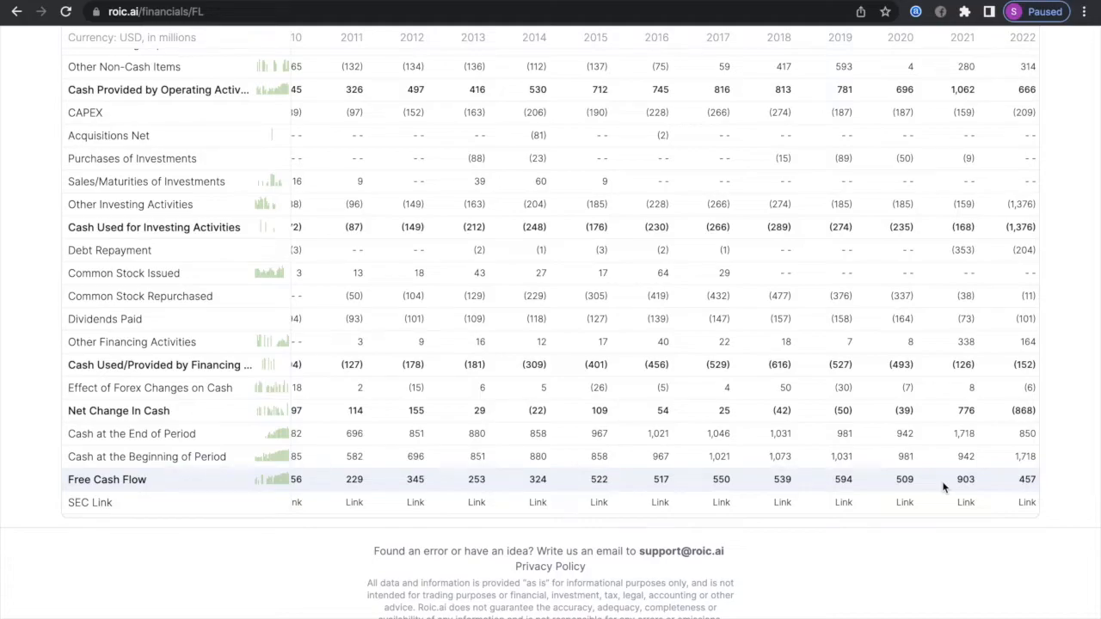
scroll("up", 3)
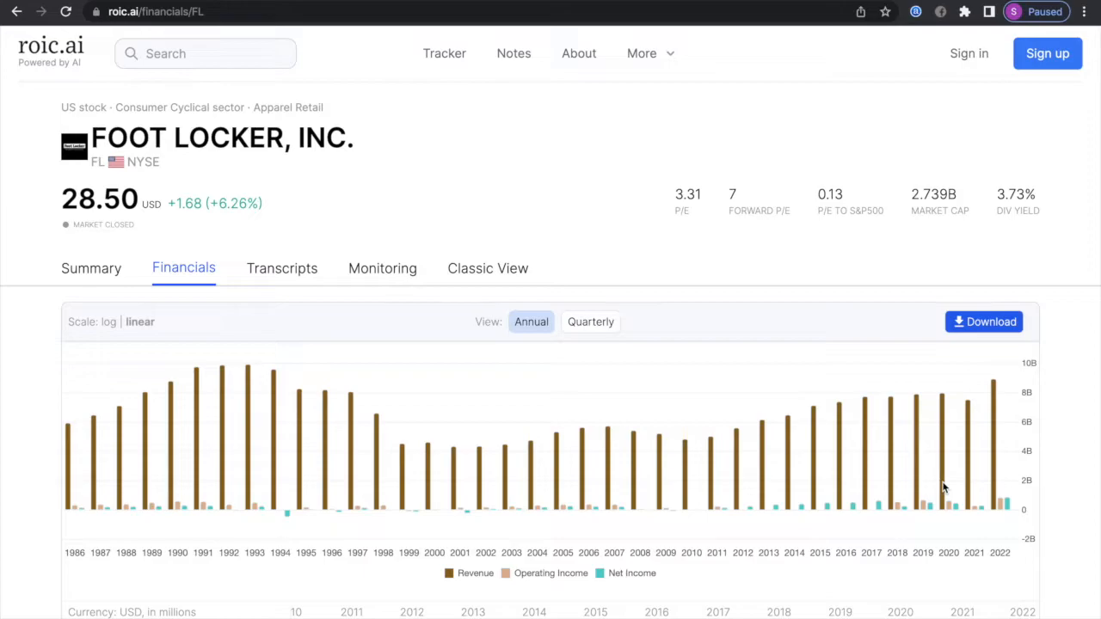
scroll("down", 3)
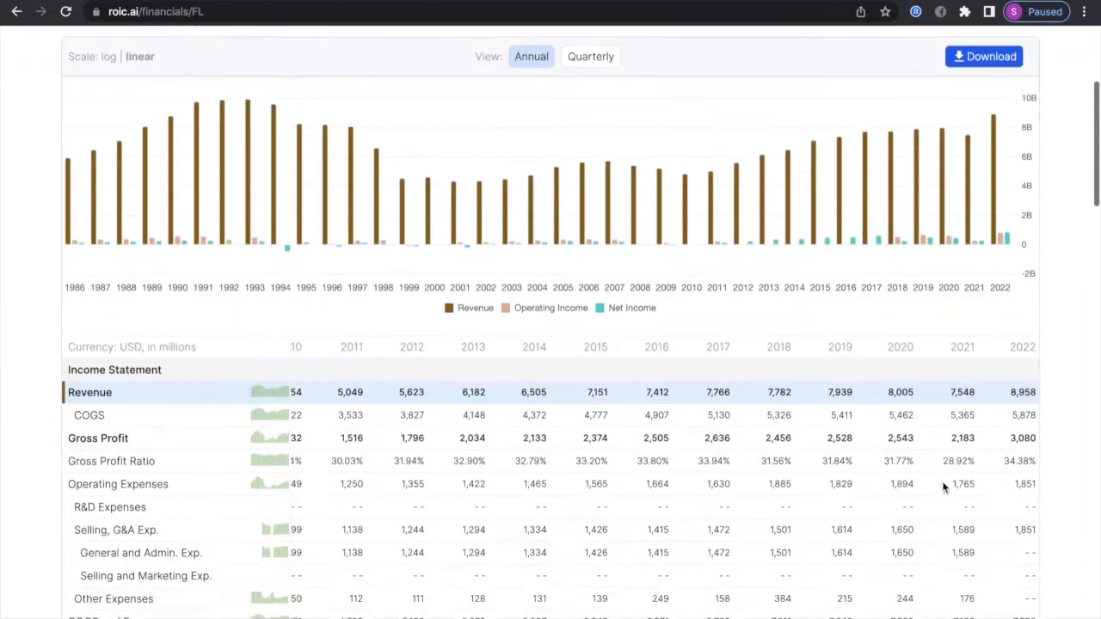
scroll("down", 3)
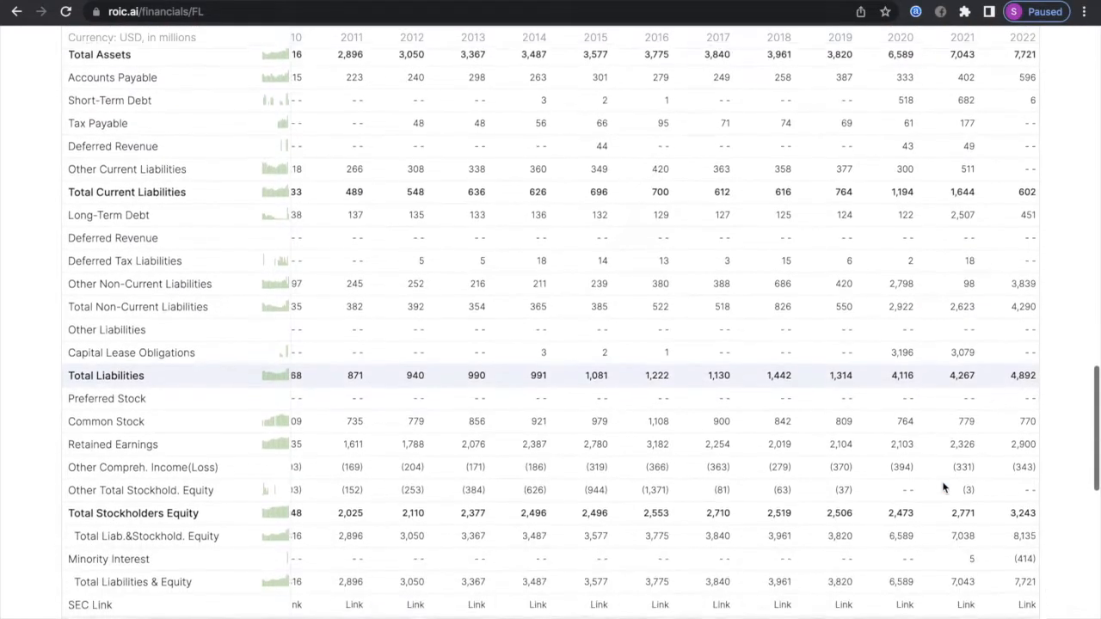
scroll("down", 3)
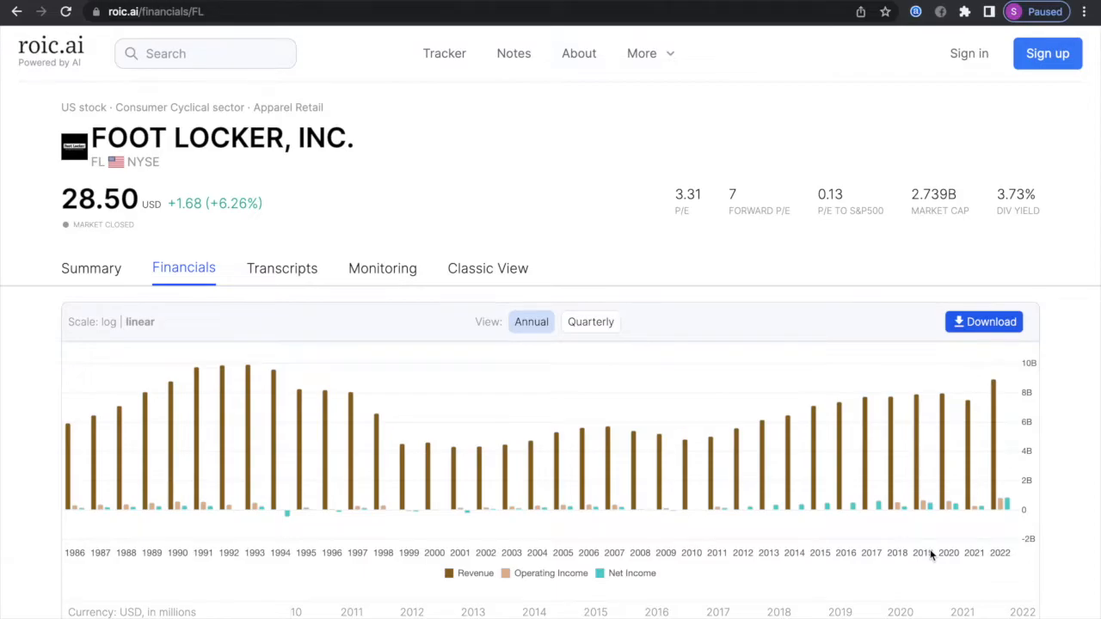
scroll("down", 3)
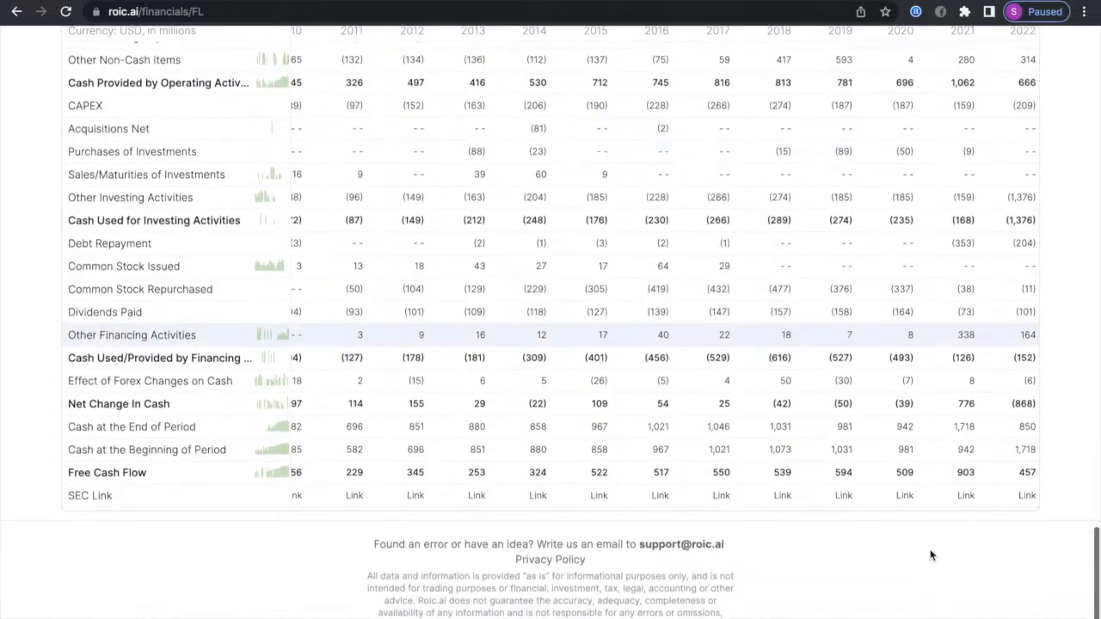
scroll("down", 3)
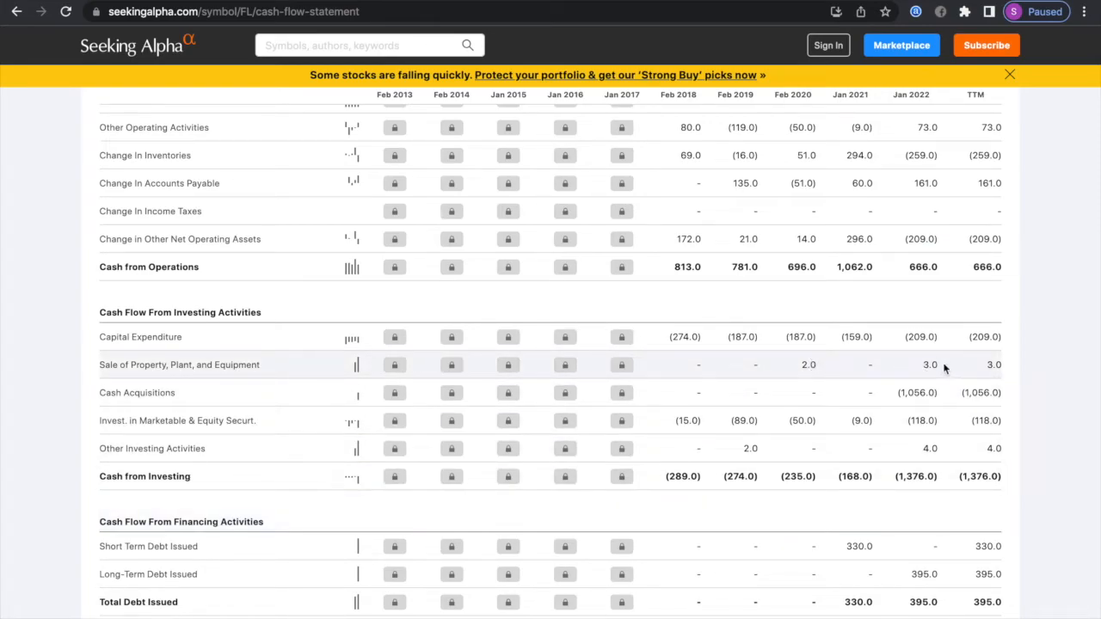
mouse_move(915, 394)
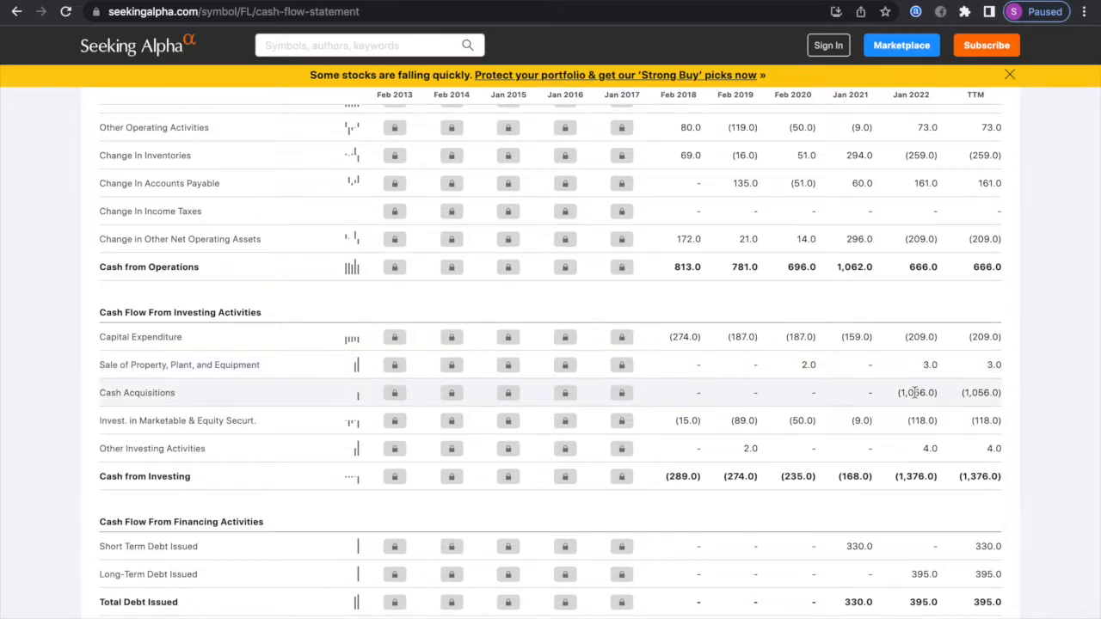
Scroll to Cash Flow From Investing Activities showing the 1,056.0 cash acquisition.
scroll("down", 3)
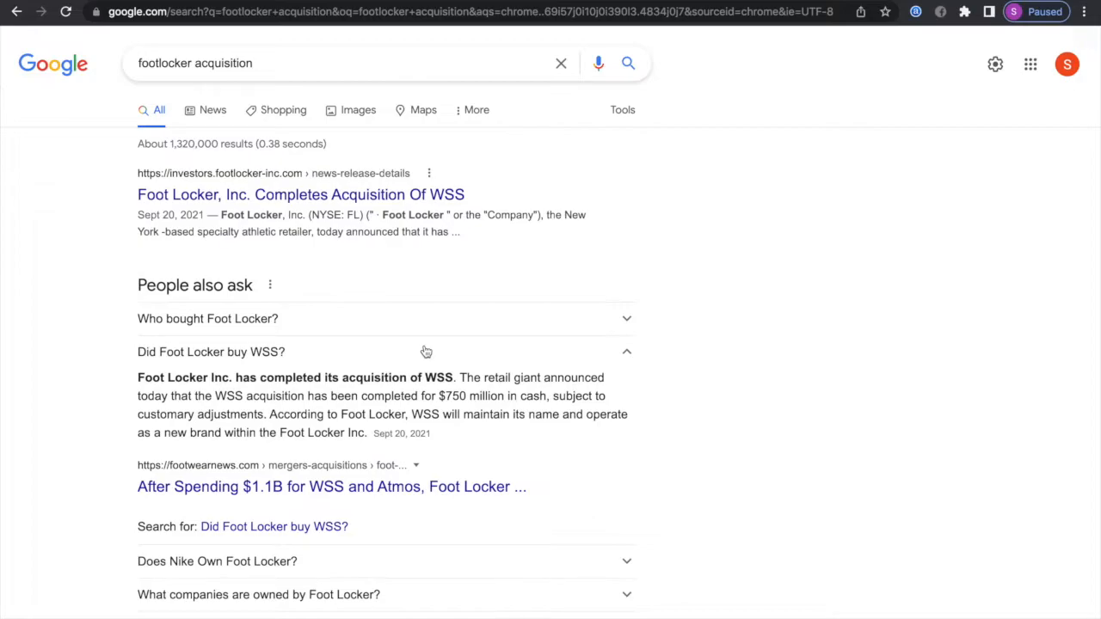
Select the address bar to search Google for Foot Locker acquisition.
triple_click(197, 62)
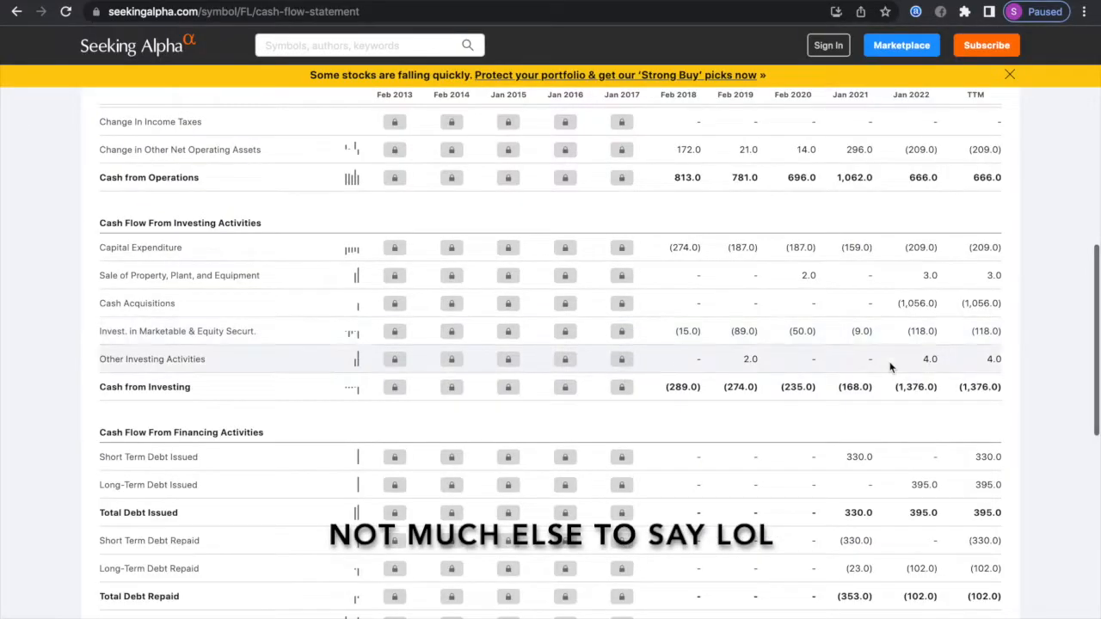
Scroll to the financing section's debt issued, buybacks and dividends paid rows.
scroll("down", 3)
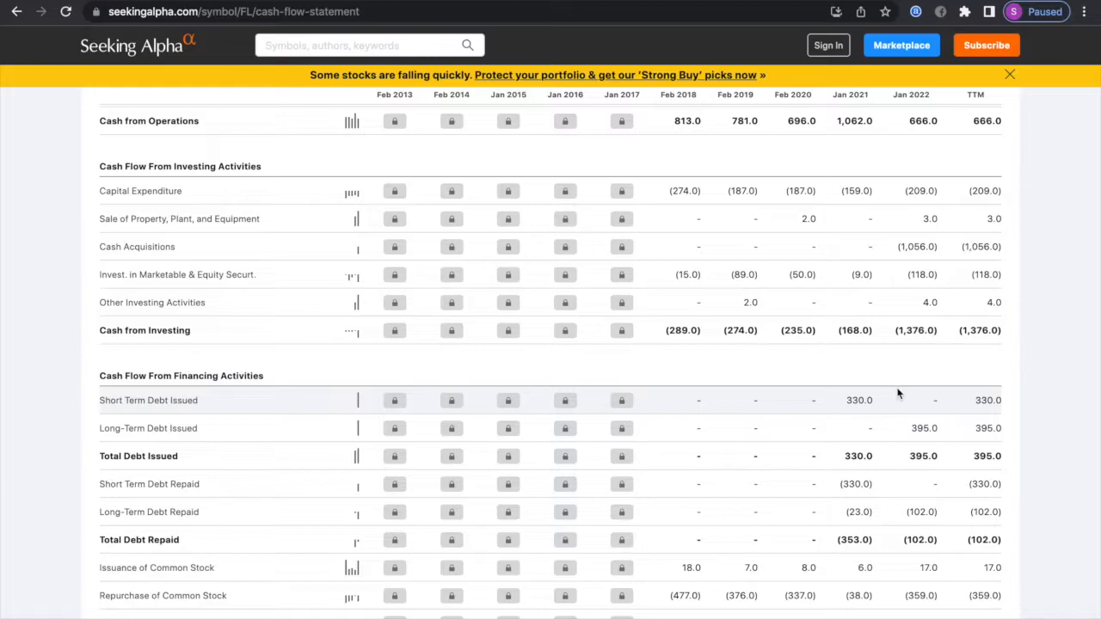
scroll("down", 3)
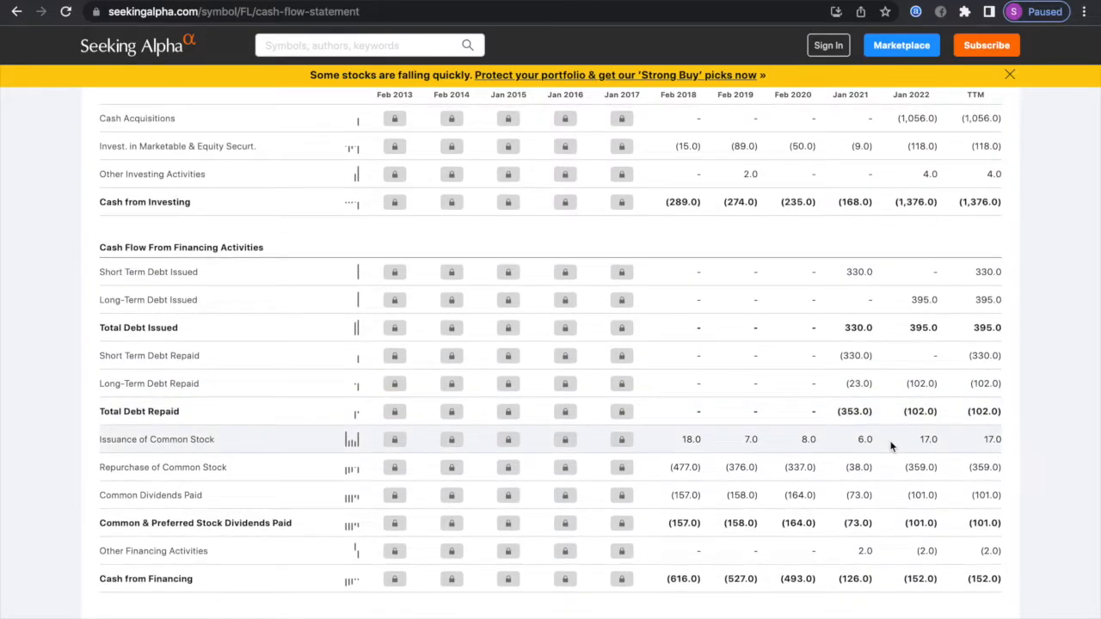
mouse_move(809, 480)
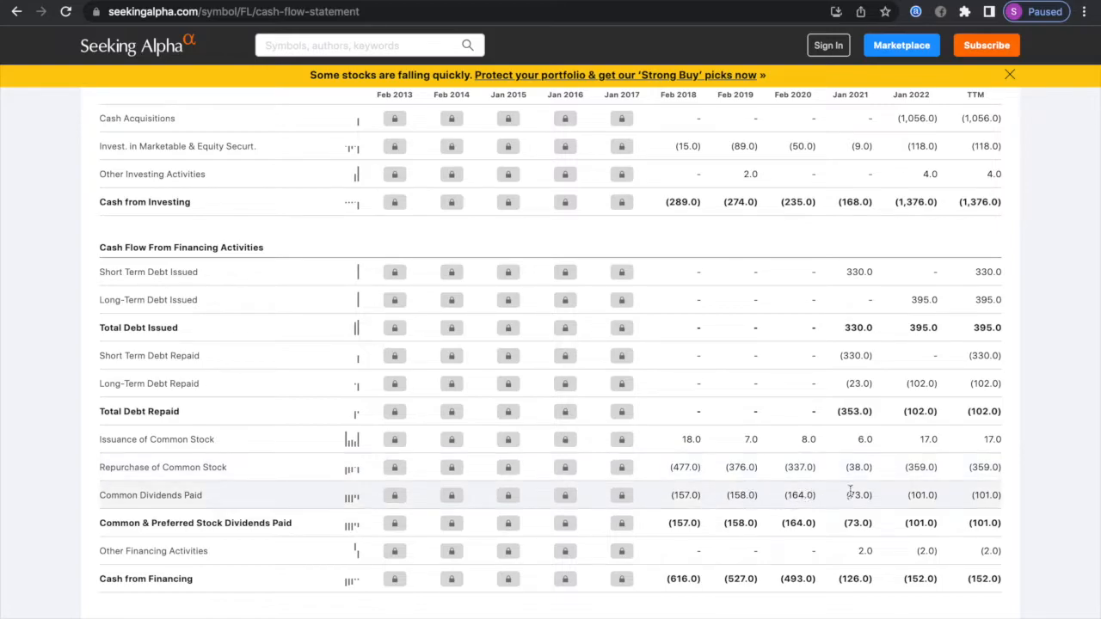
mouse_move(910, 507)
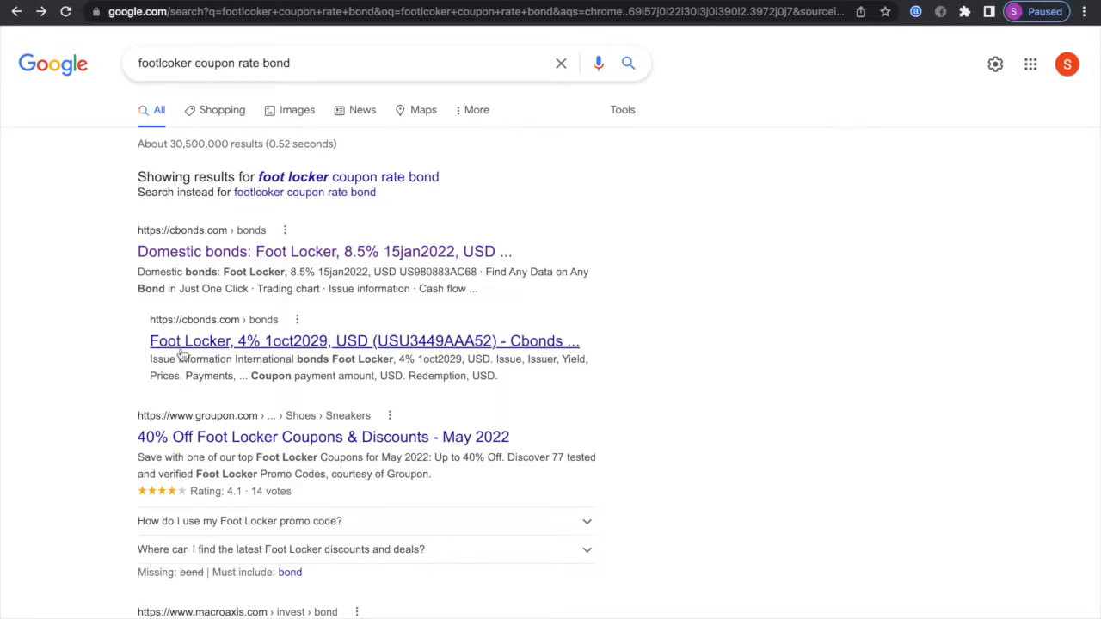
Open the Cbonds listing 'Foot Locker, 4% 1oct2029, USD'.
left_click(365, 340)
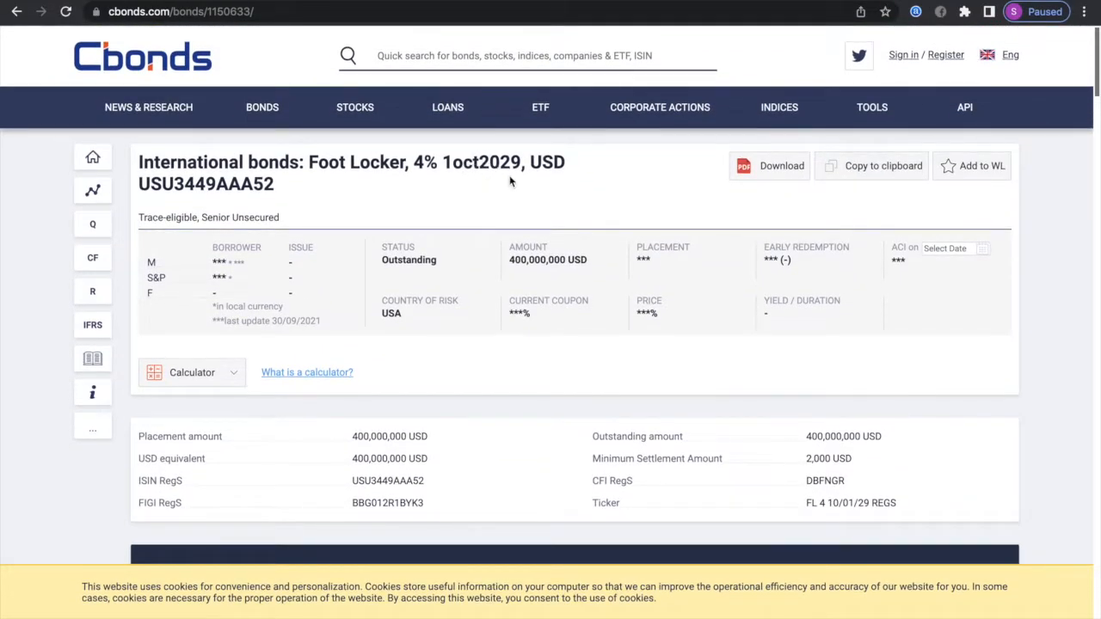
mouse_move(506, 181)
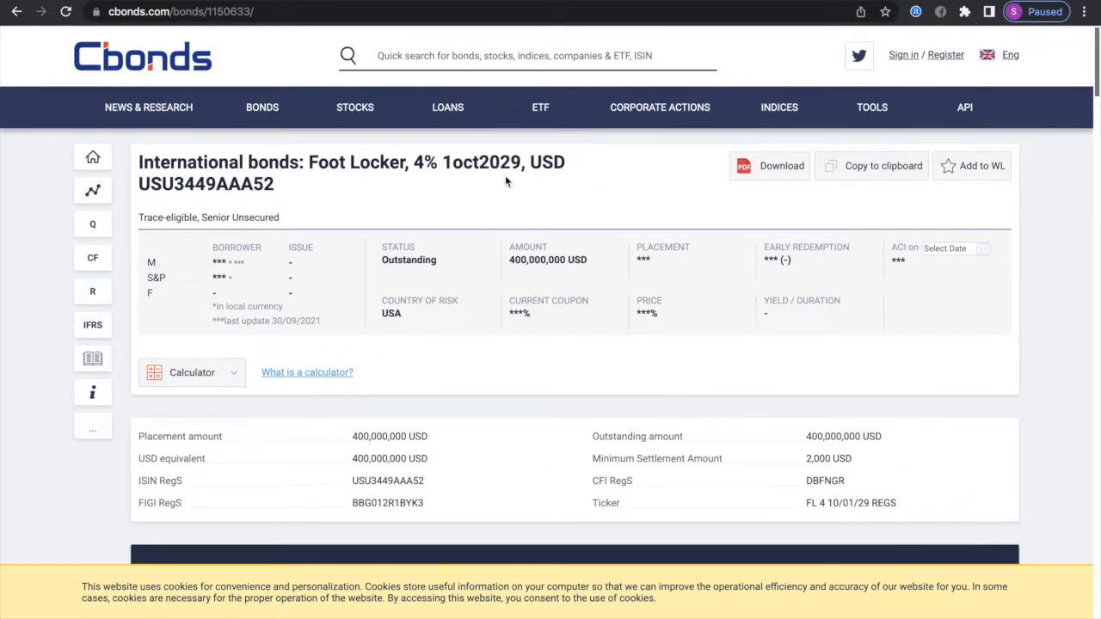
mouse_move(318, 134)
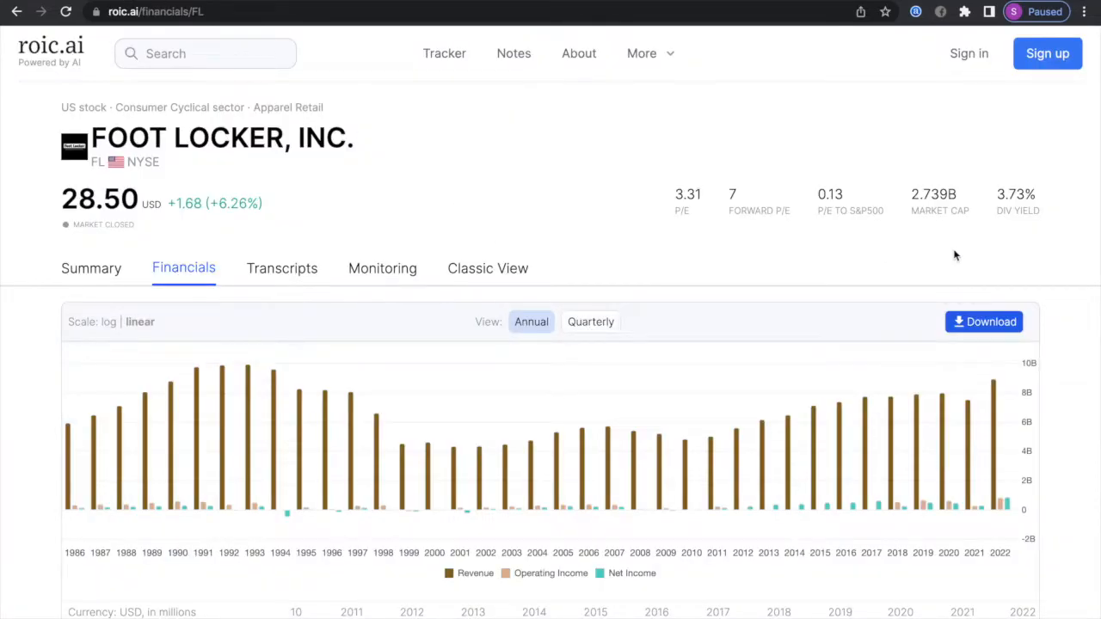
mouse_move(636, 155)
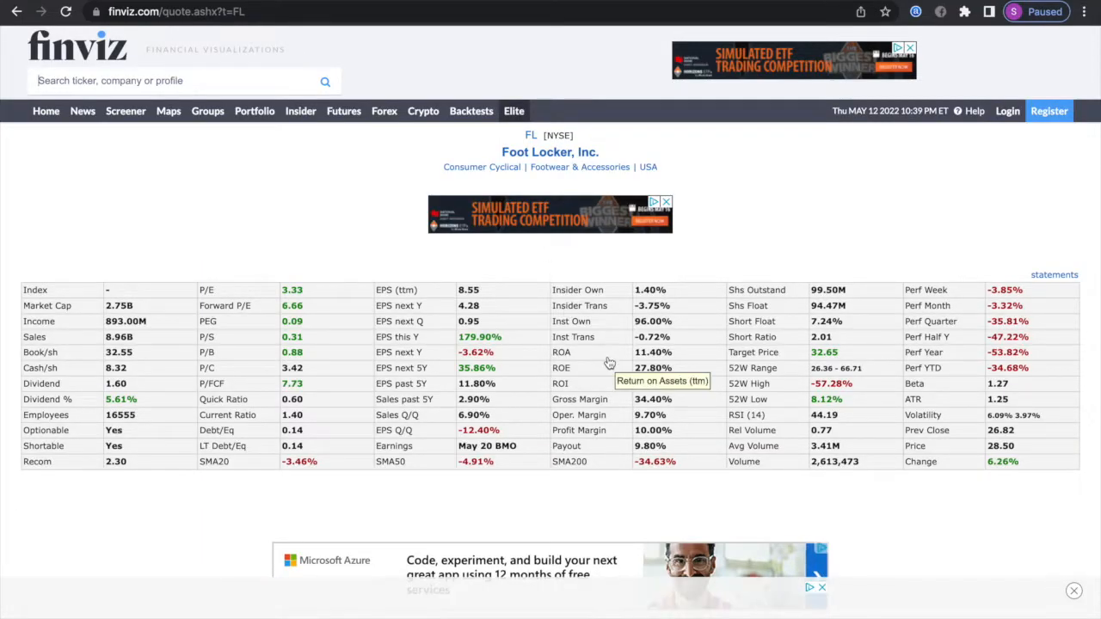
mouse_move(712, 274)
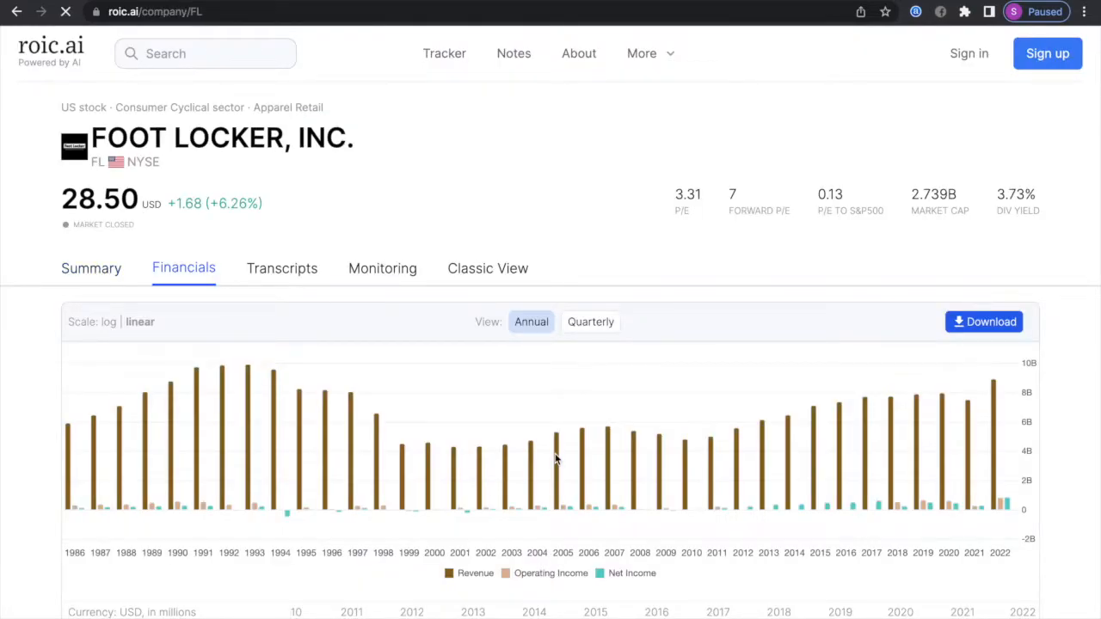
Scroll the FL company summary down to the per-share data and ROIC rows.
scroll("down", 3)
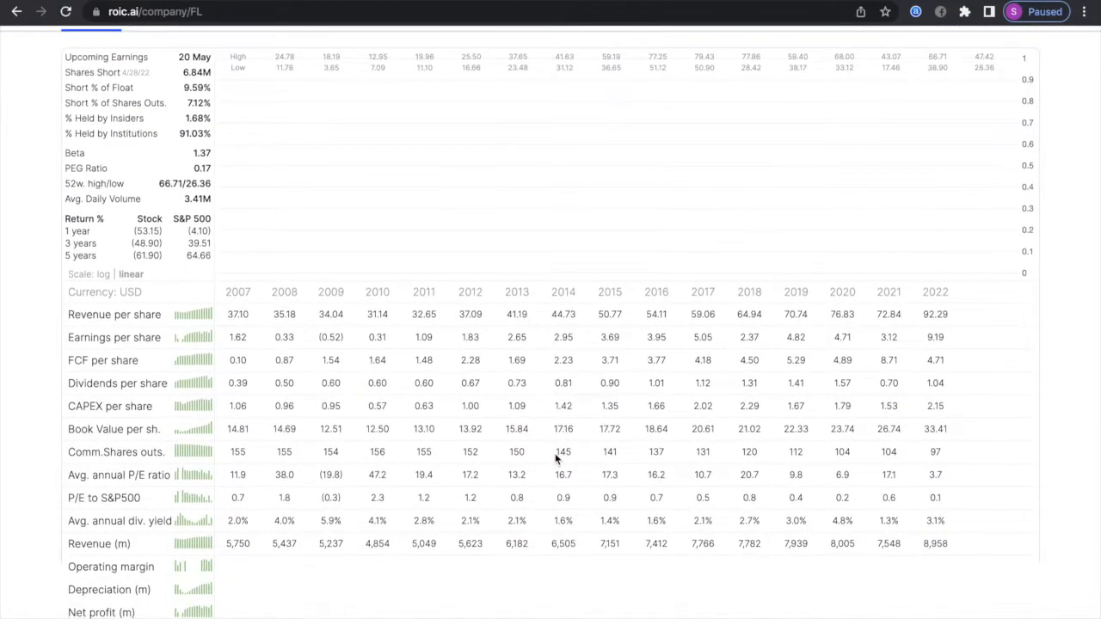
scroll("down", 3)
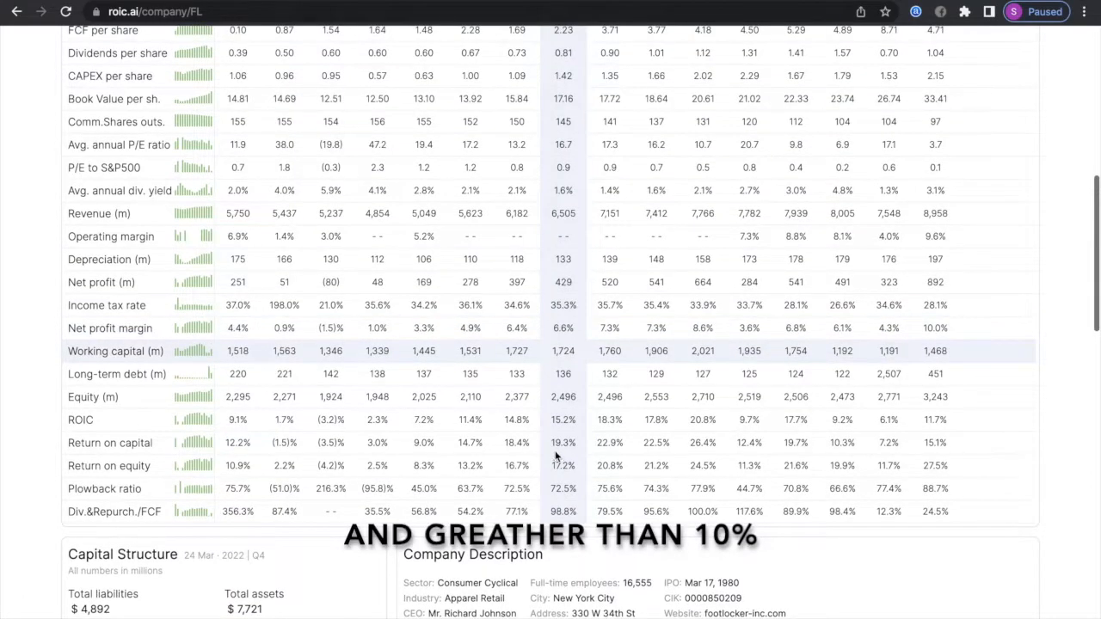
scroll("down", 3)
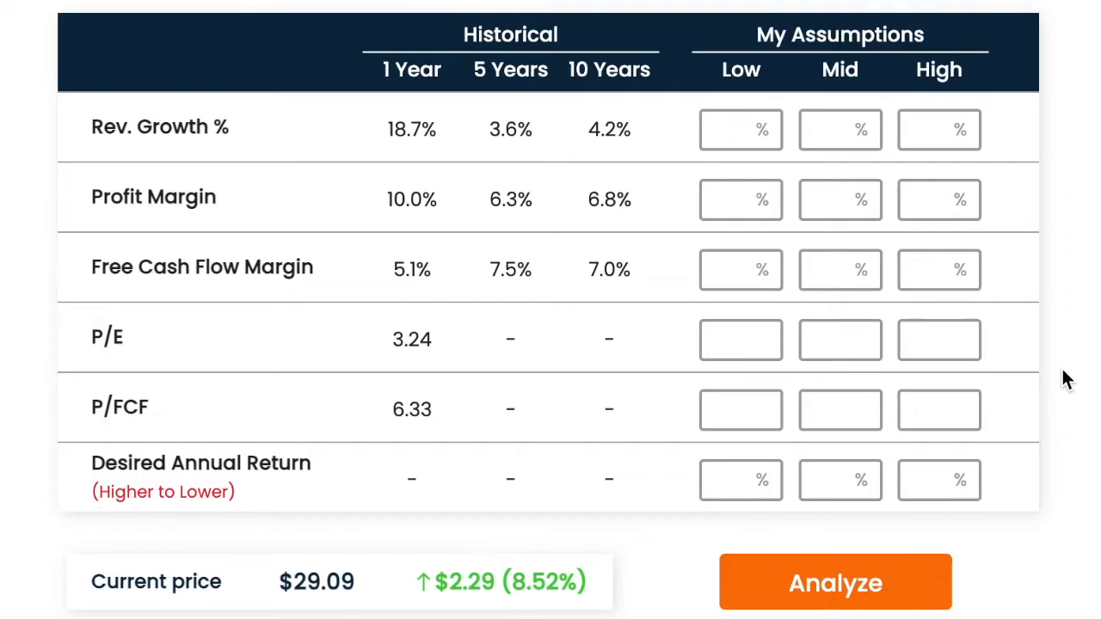
Select the Low Rev. Growth % field under My Assumptions.
left_click(740, 129)
type("1")
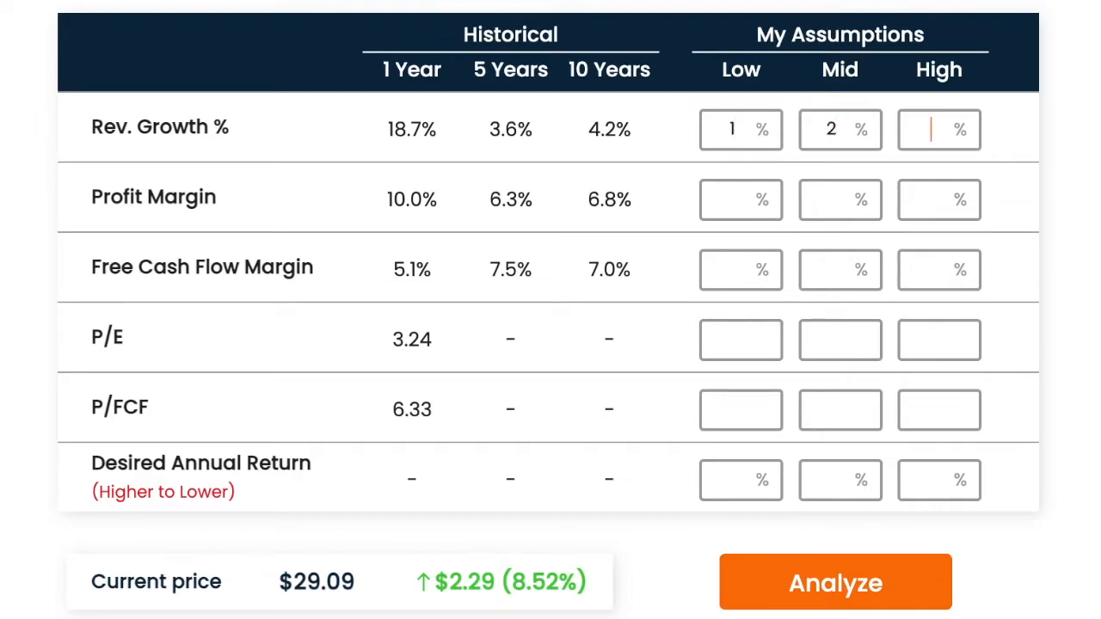
Enter 3% growth, 4/5/6 margin and multiple assumptions and a 12.5% return, then analyze for values around $31.89–$70.90.
type("3")
left_click(739, 200)
type("7")
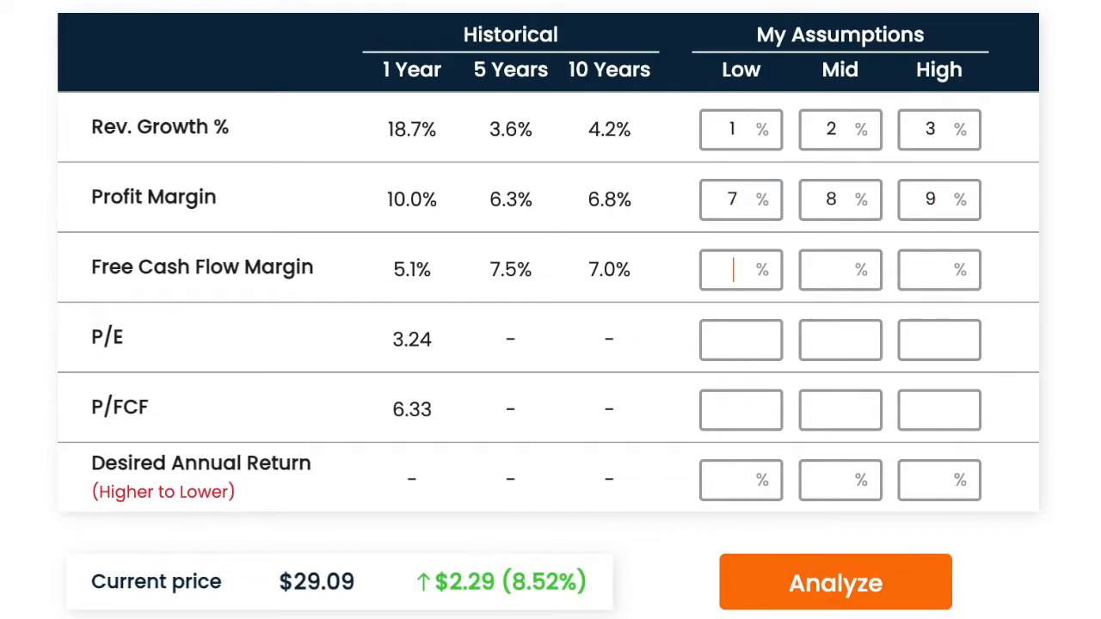
type("5")
left_click(840, 271)
type("6")
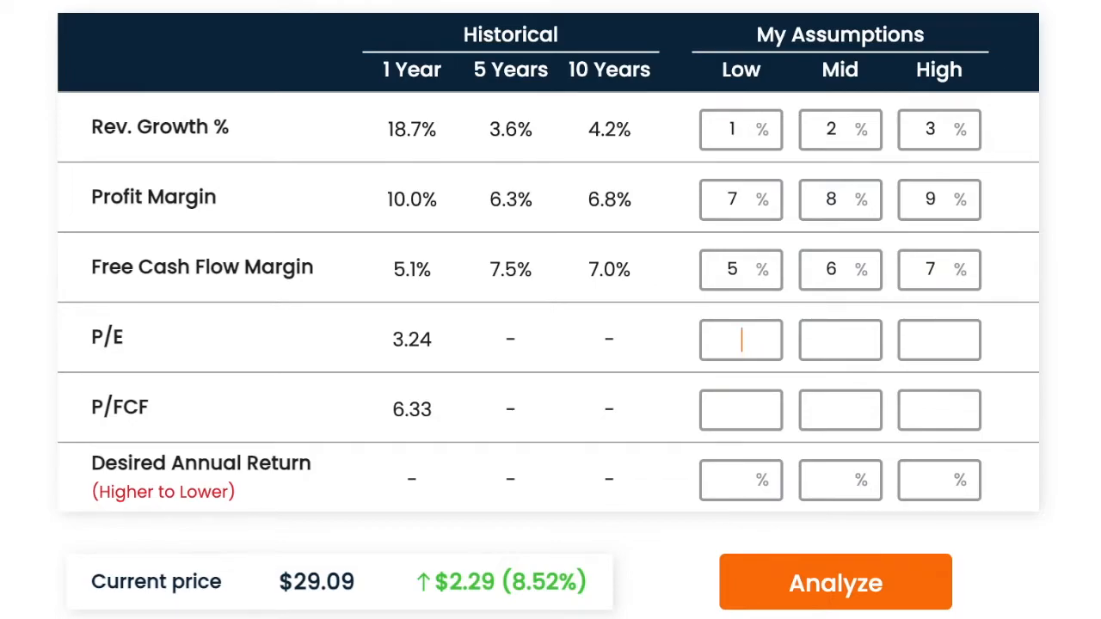
type("5")
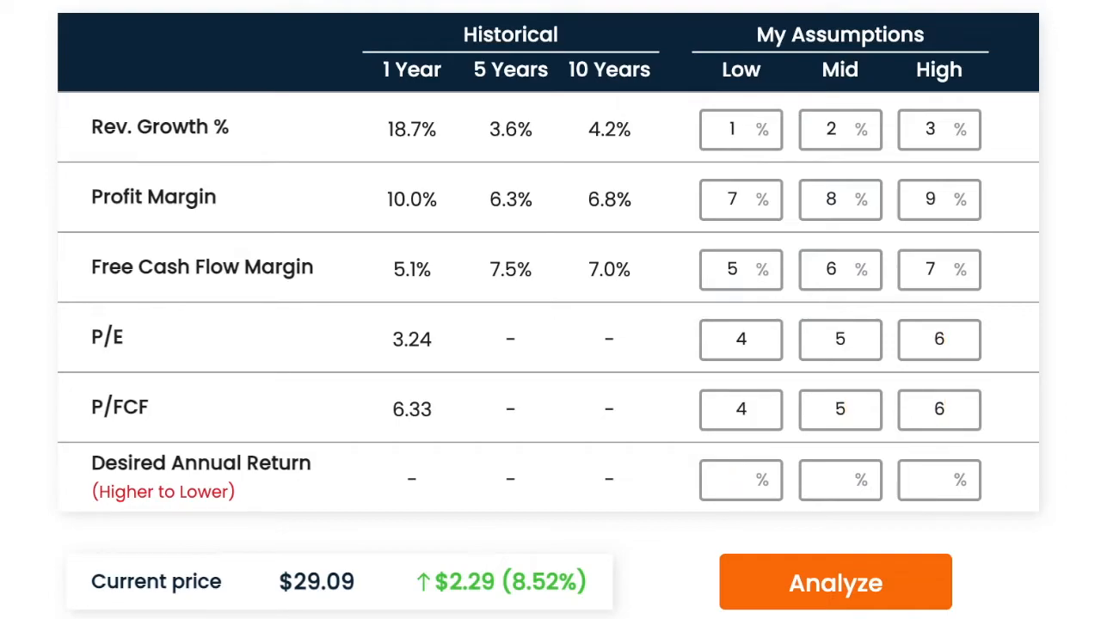
type("12.5")
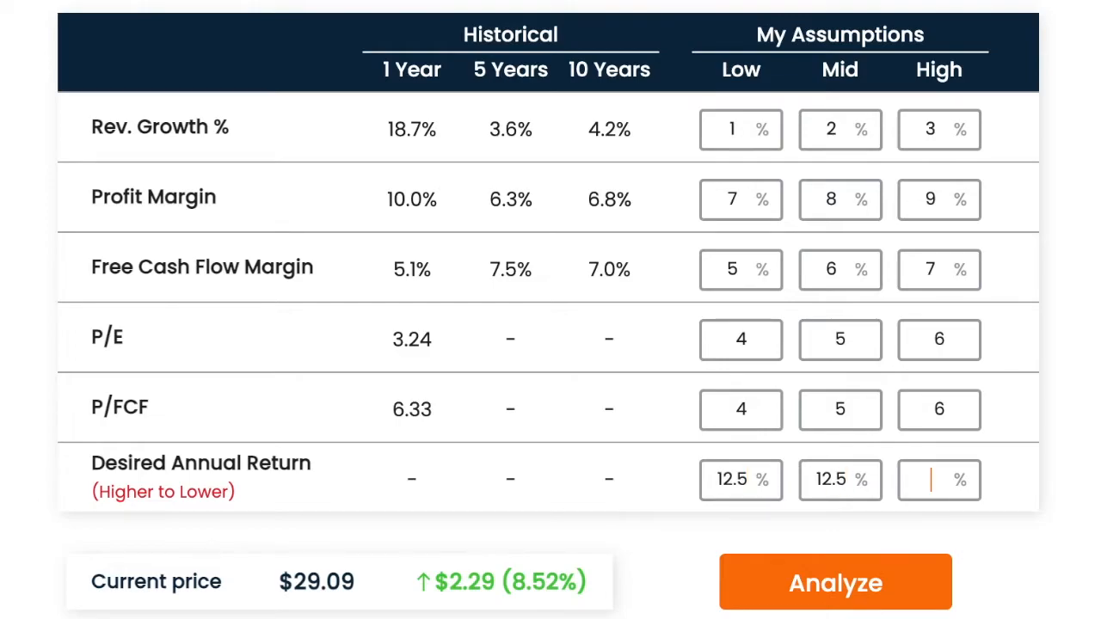
left_click(833, 582)
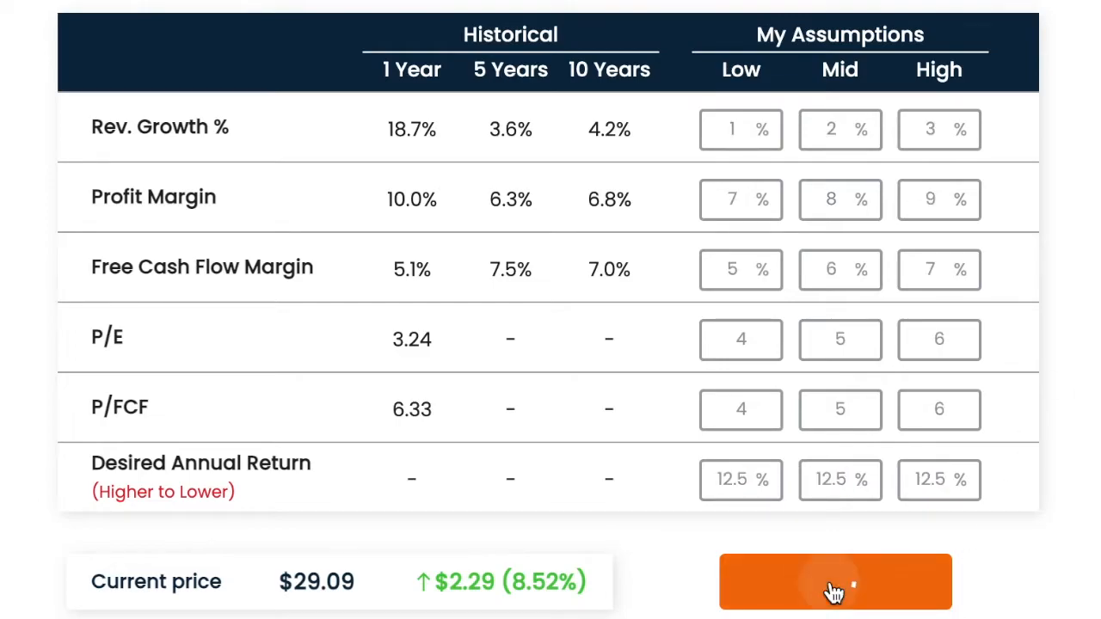
left_click(834, 582)
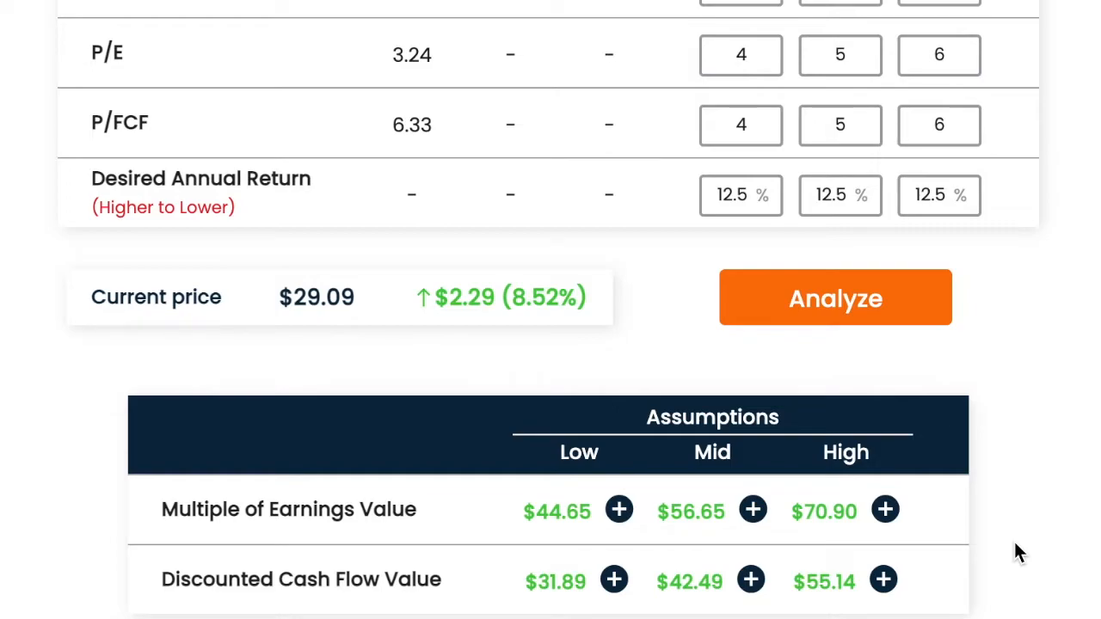
mouse_move(416, 323)
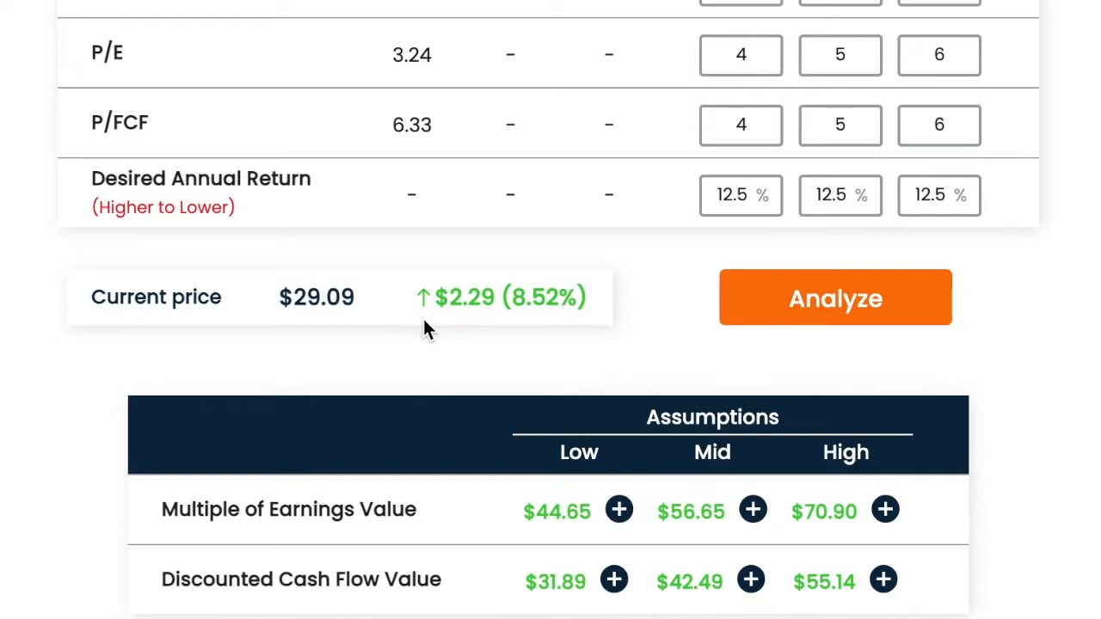
mouse_move(1036, 577)
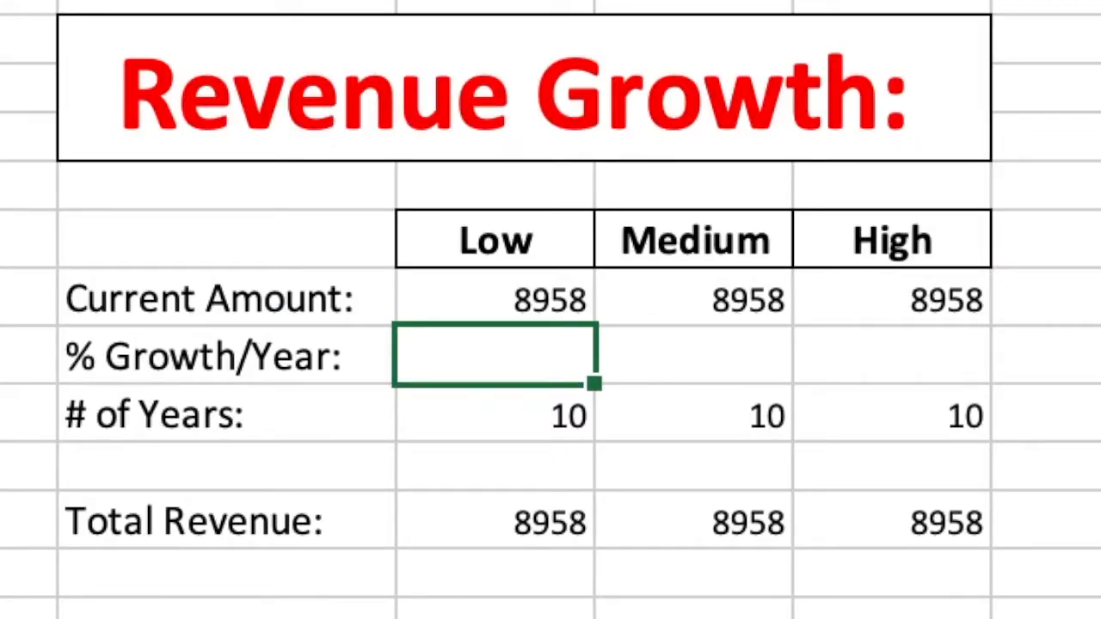
Enter 1%, 2% and 3% yearly revenue growth for the Low, Medium and High cases.
type("23.00%")
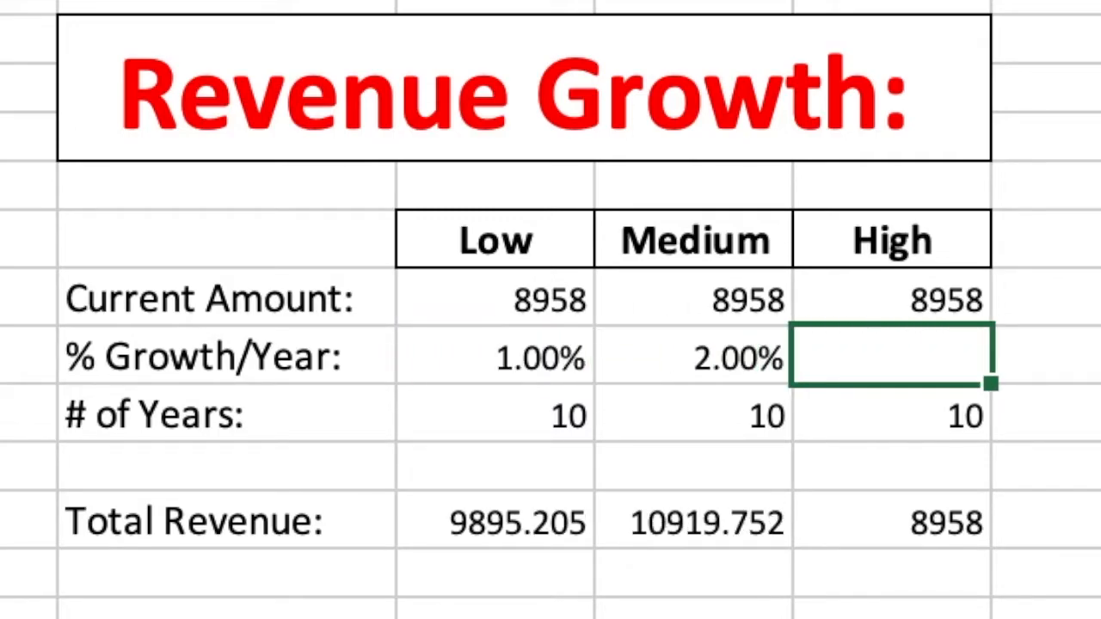
type("3.00%")
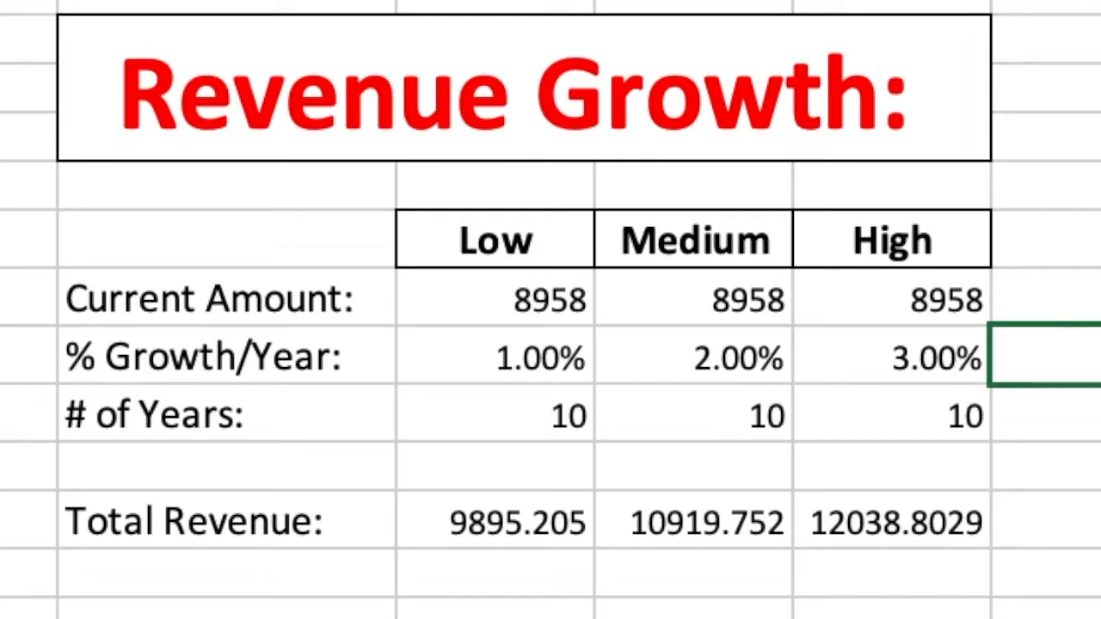
mouse_move(532, 569)
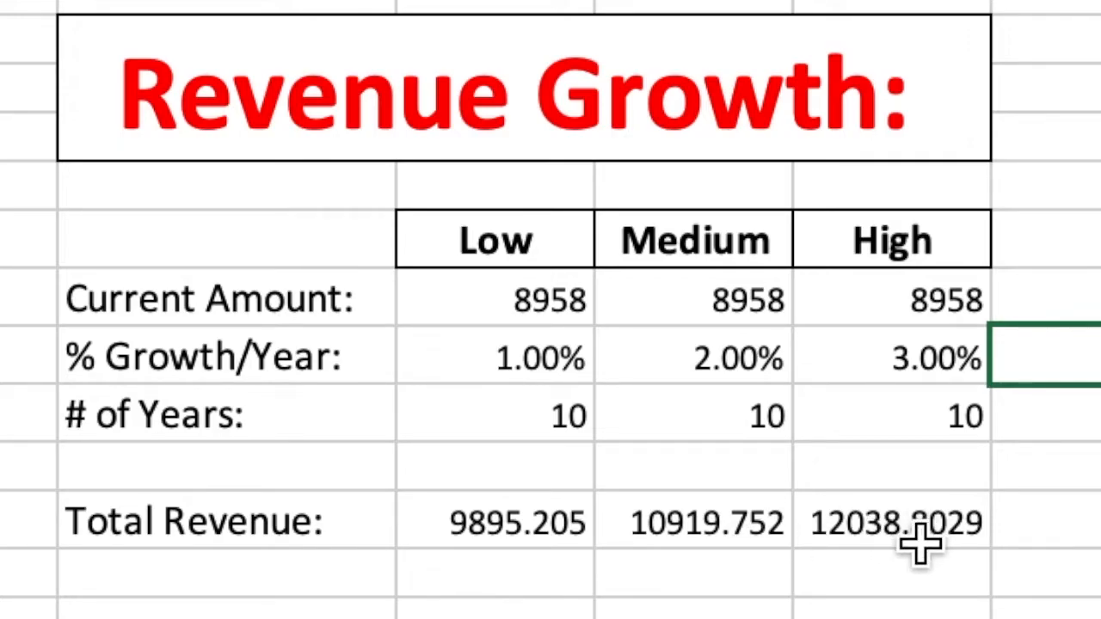
mouse_move(876, 592)
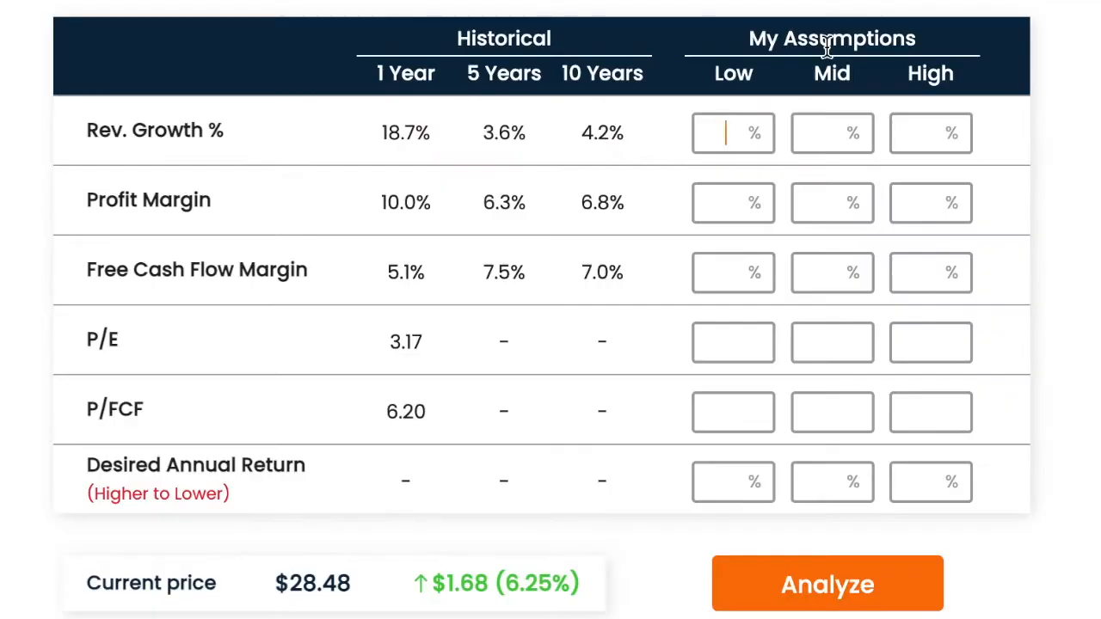
Enter -3/-2/-1% revenue growth and a 13% desired return, yielding values of $20.02–$36.29.
type("-3")
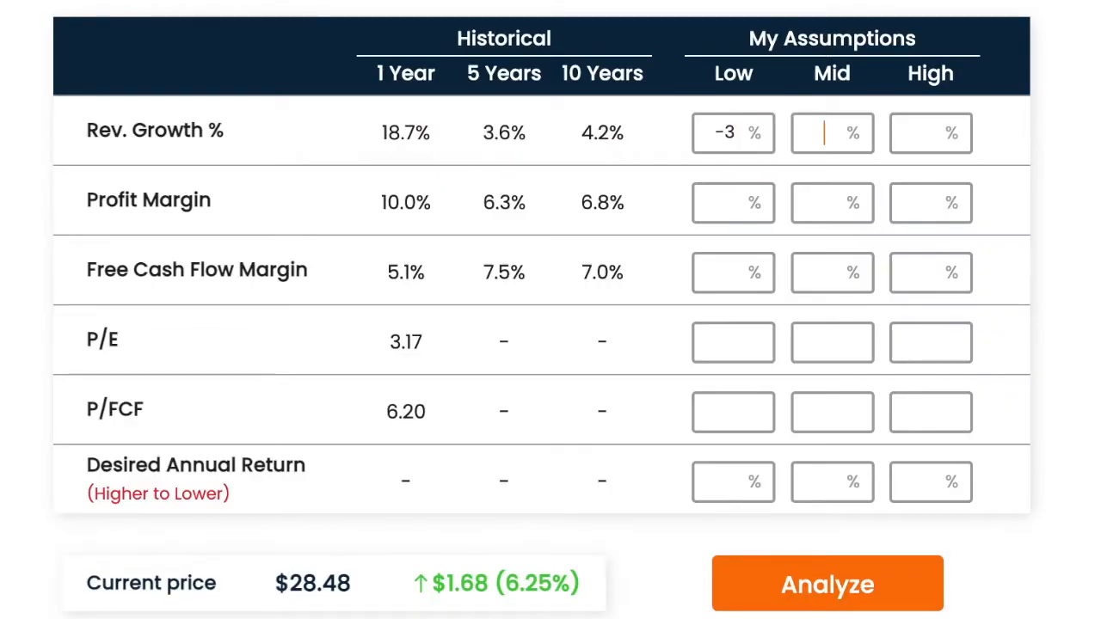
type("-2")
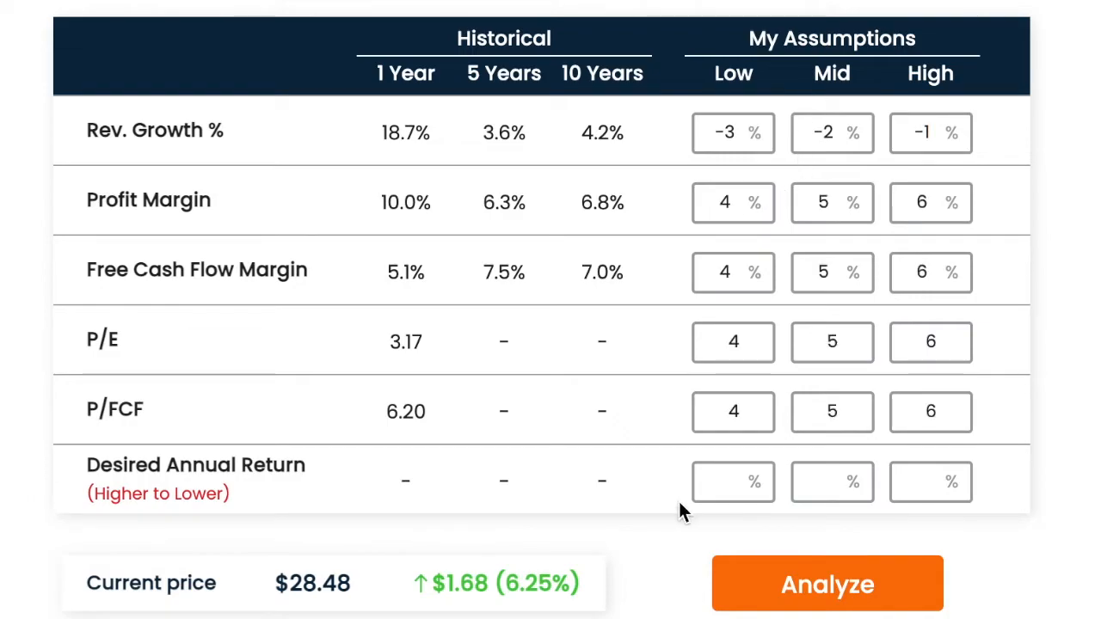
type("13")
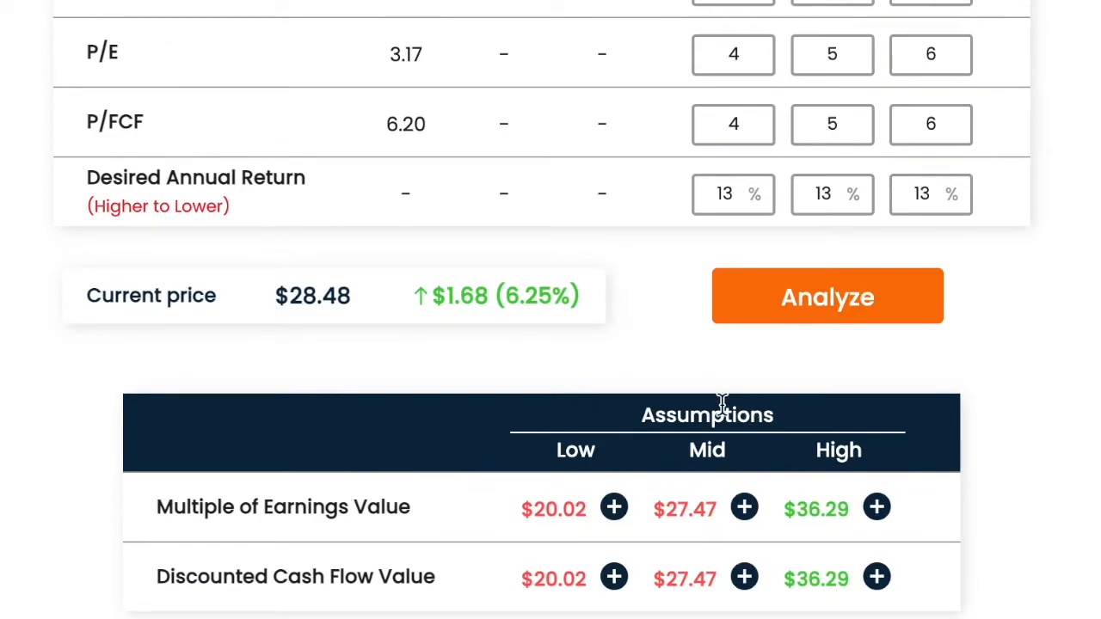
mouse_move(699, 153)
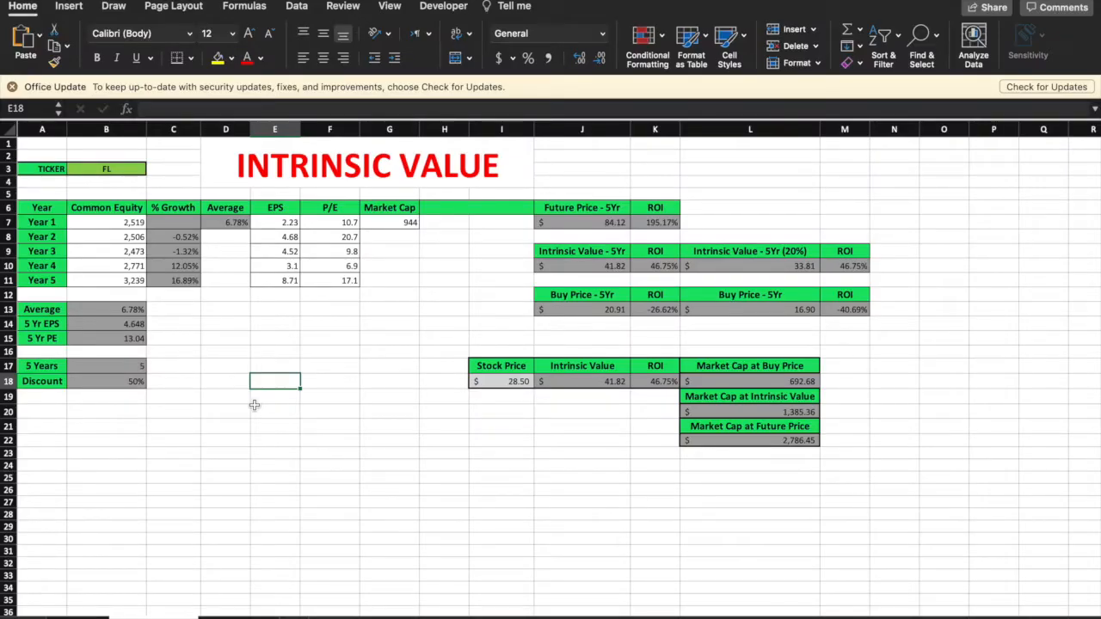
mouse_move(591, 272)
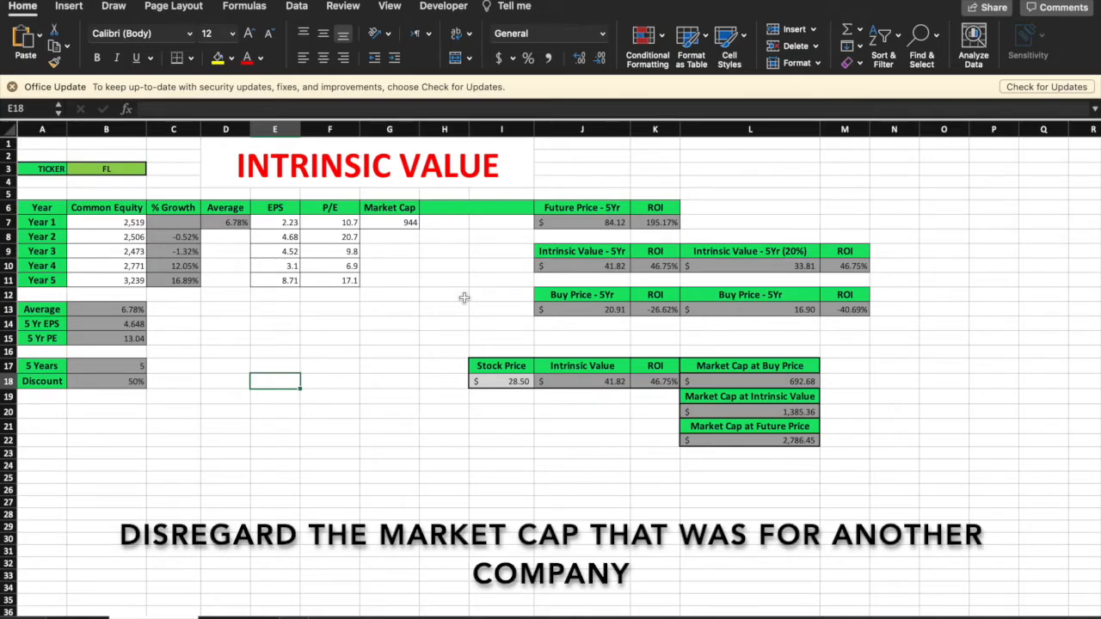
mouse_move(320, 344)
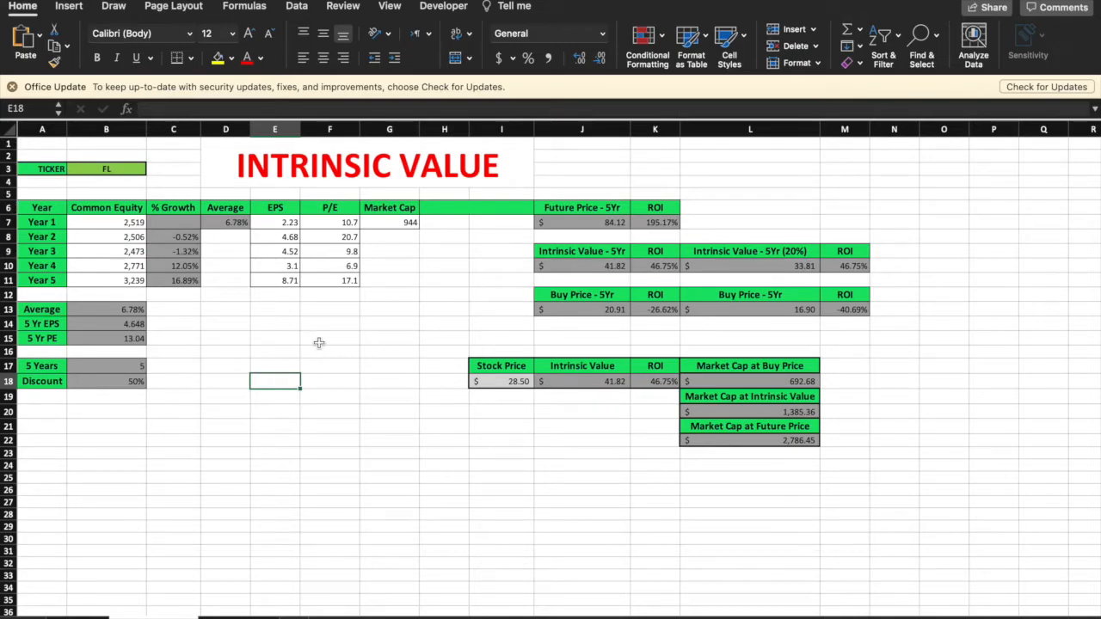
mouse_move(118, 222)
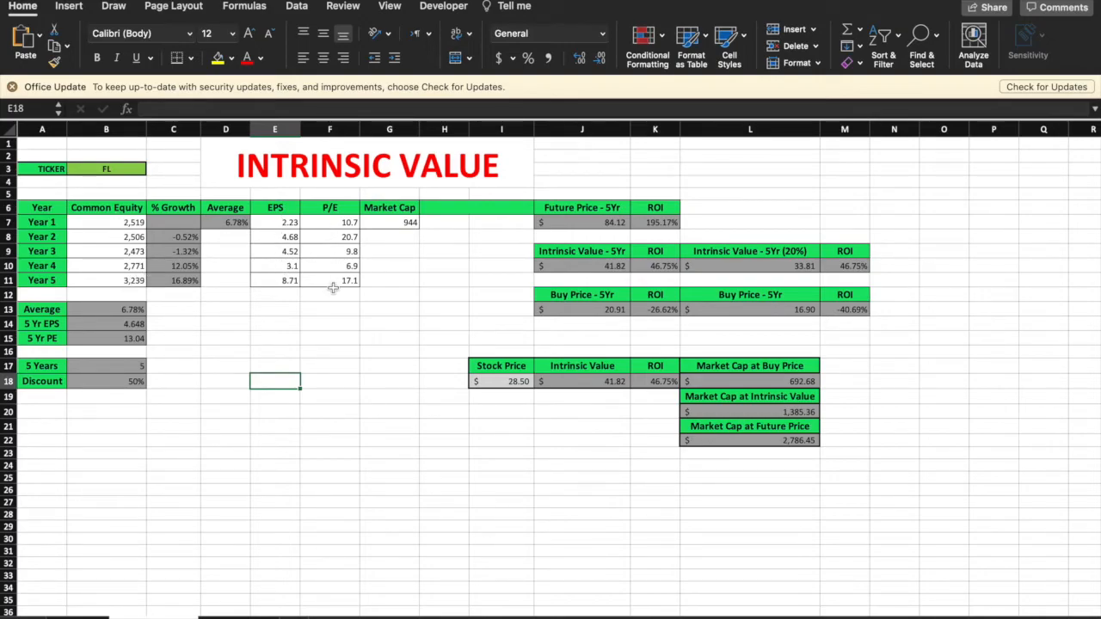
mouse_move(344, 324)
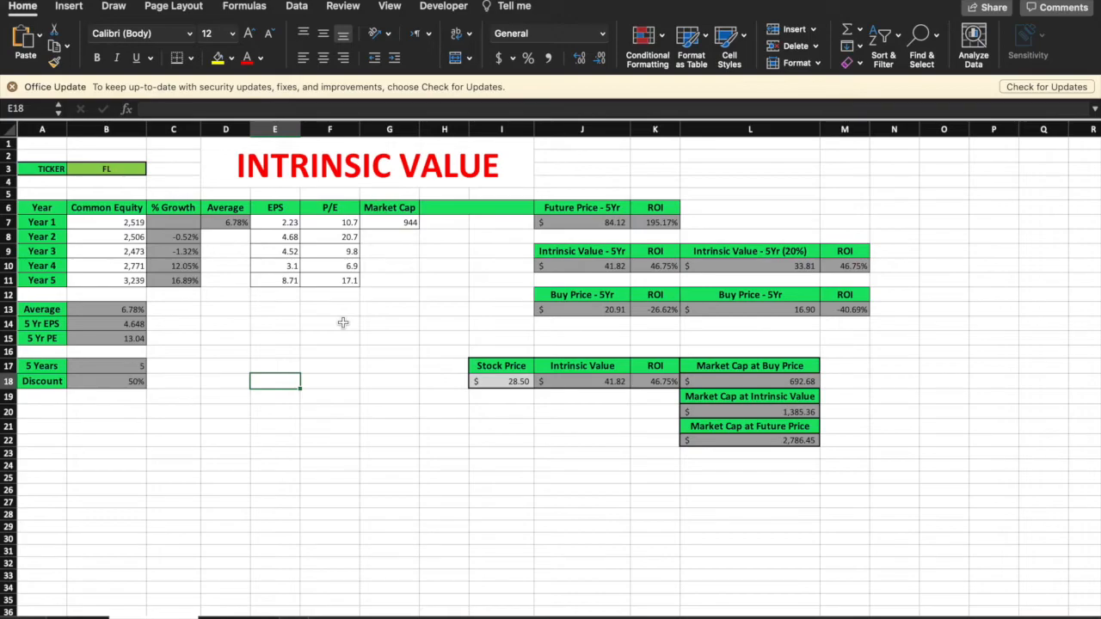
mouse_move(340, 263)
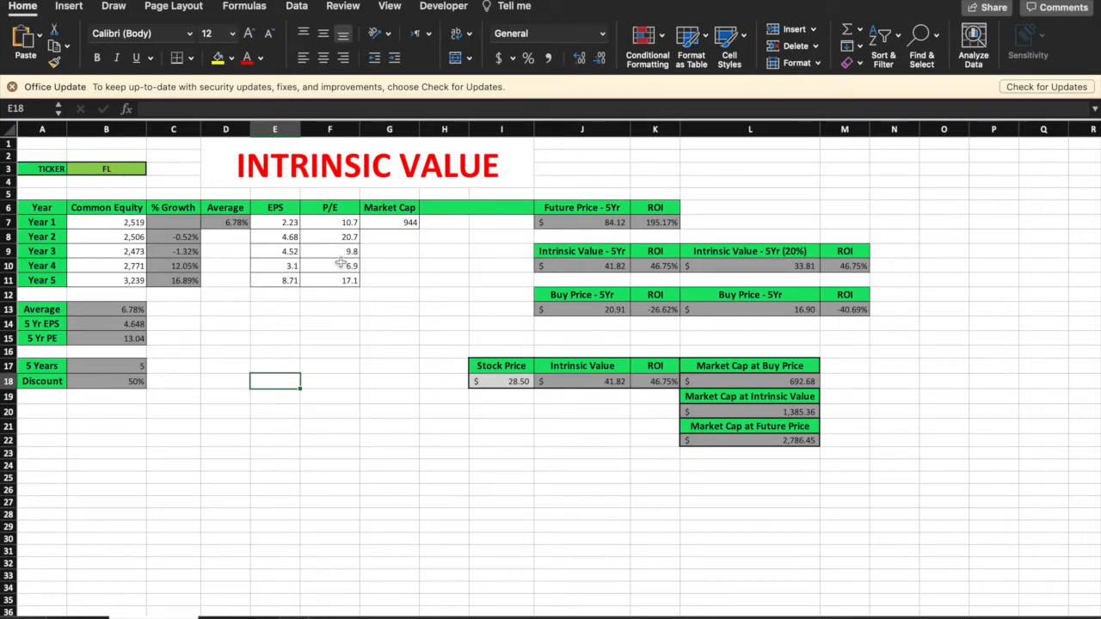
mouse_move(344, 314)
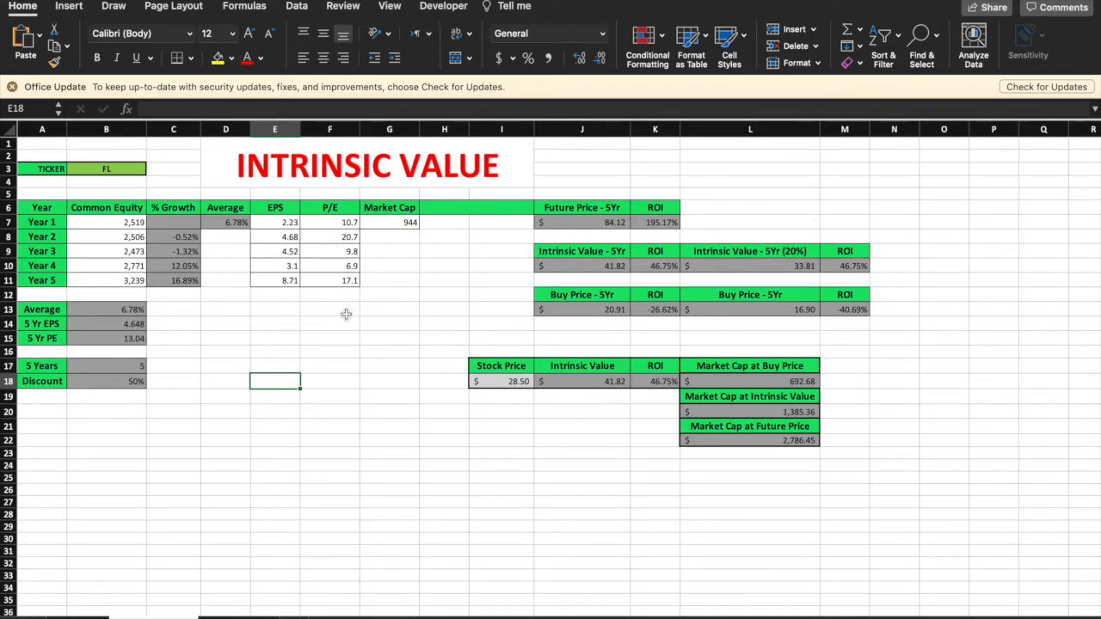